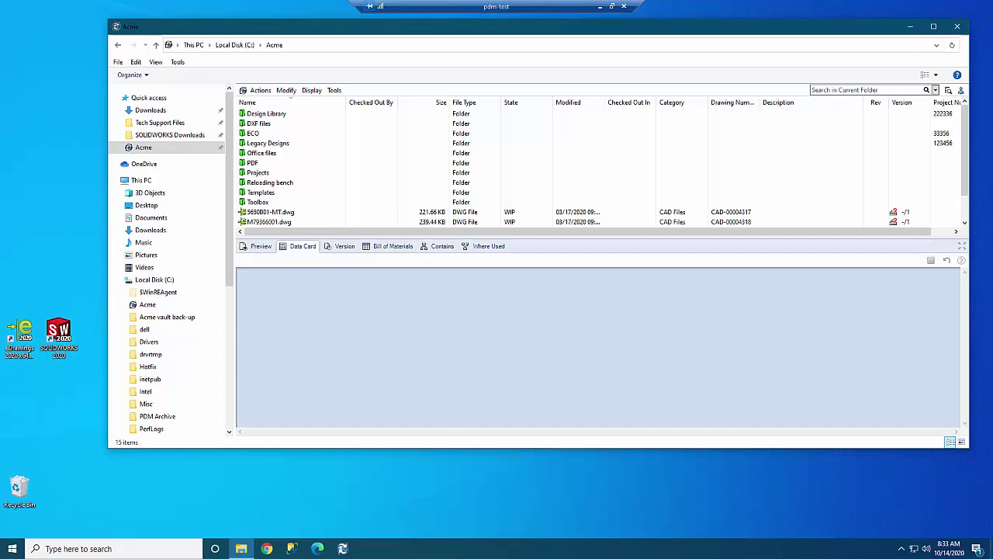
{"action": "mouse_move", "coordinate": [398, 273]}
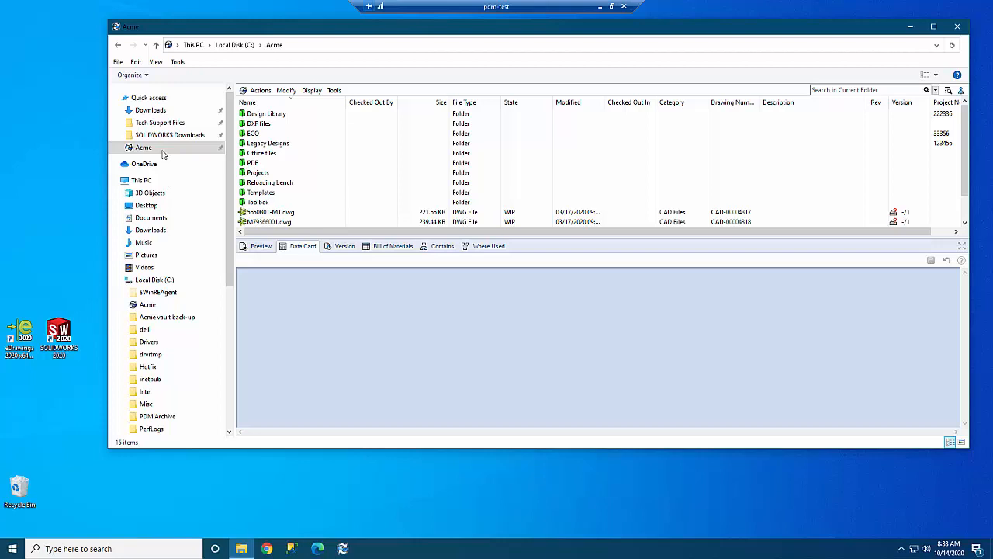
{"action": "mouse_move", "coordinate": [156, 152]}
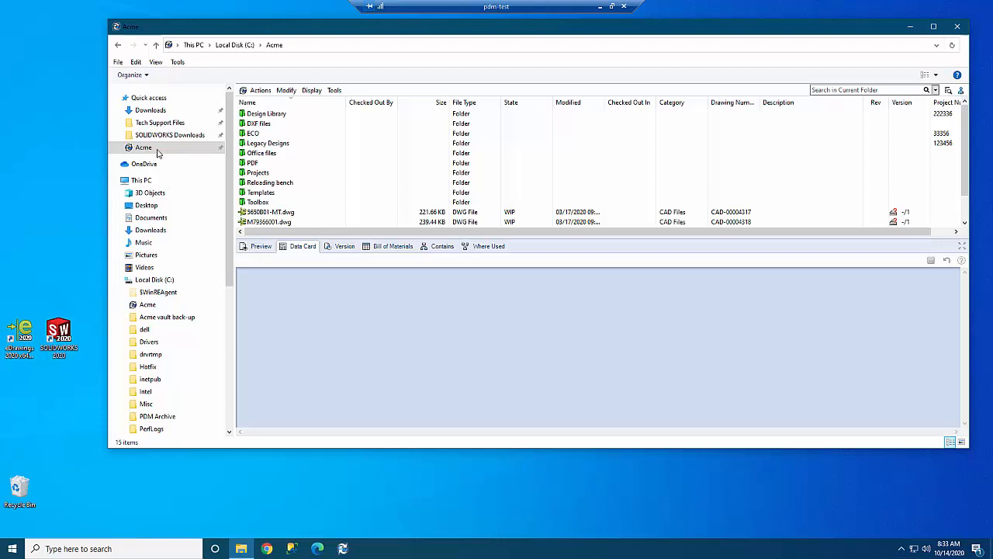
{"action": "mouse_move", "coordinate": [165, 149]}
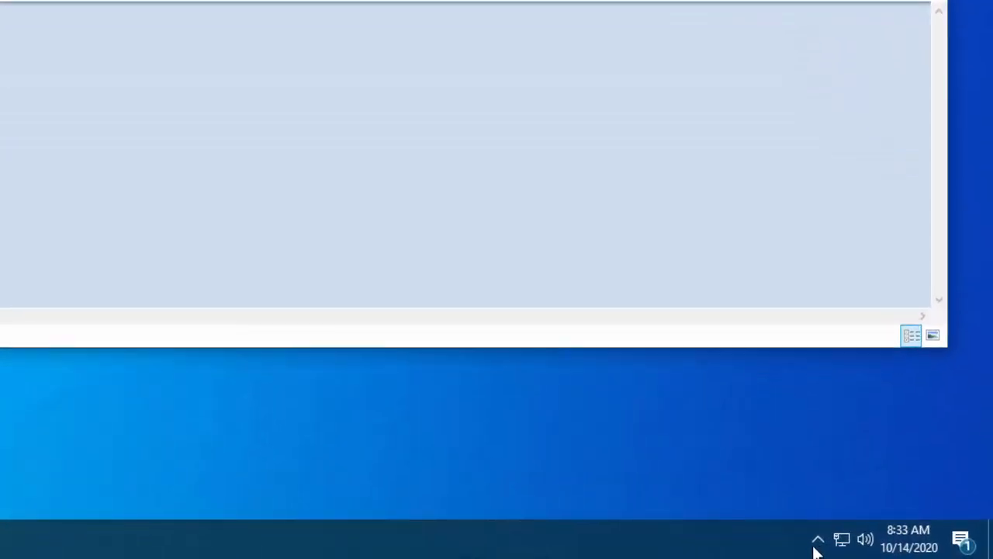
In Task Host Configuration, permit the SOLIDWORKS PDF and Task add-ins for the Acme vault
{"action": "left_click", "coordinate": [819, 537]}
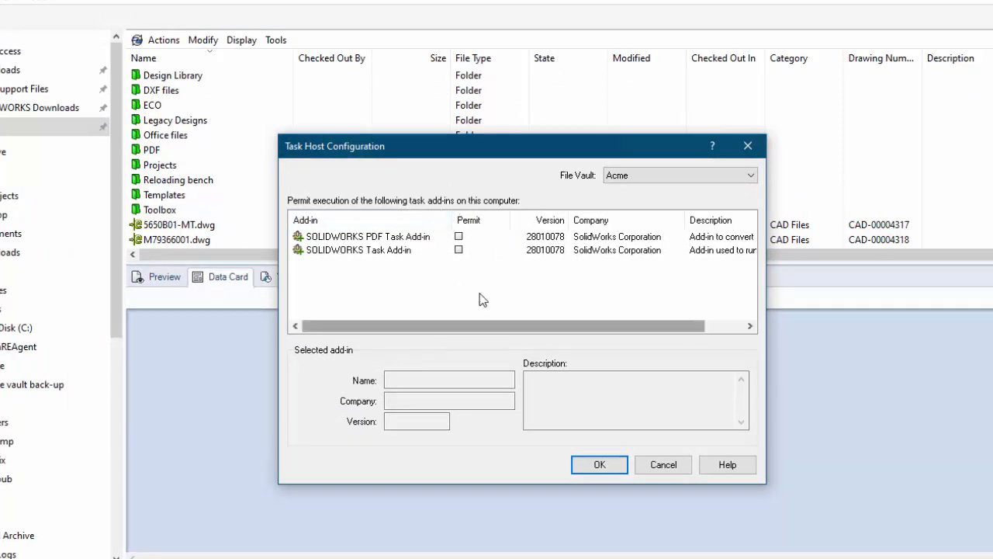
{"action": "left_click", "coordinate": [459, 236]}
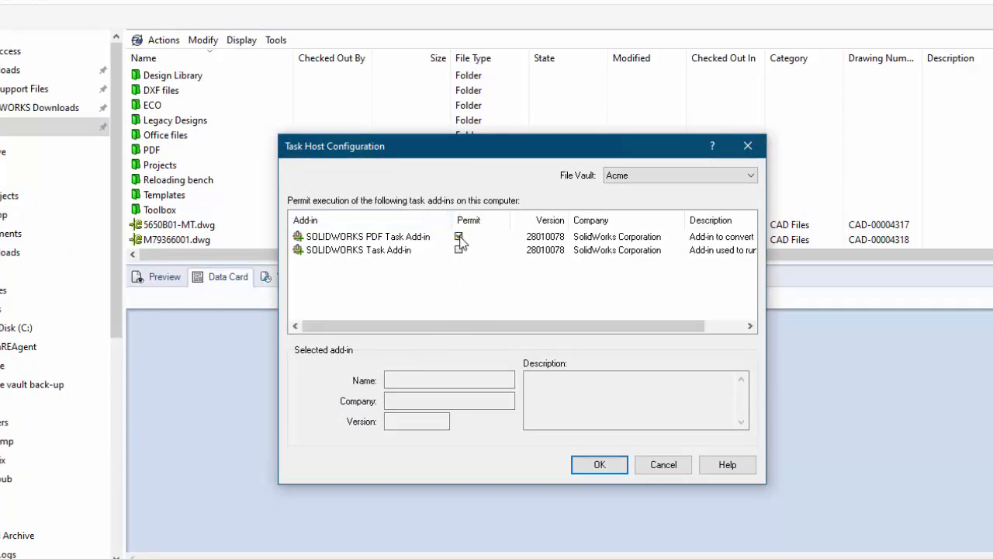
{"action": "left_click", "coordinate": [460, 249]}
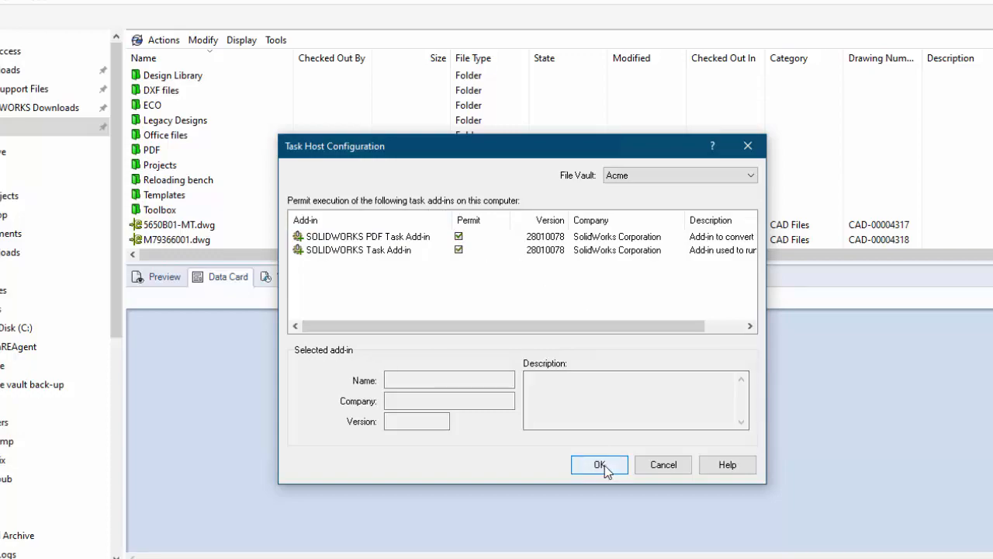
{"action": "left_click", "coordinate": [598, 465]}
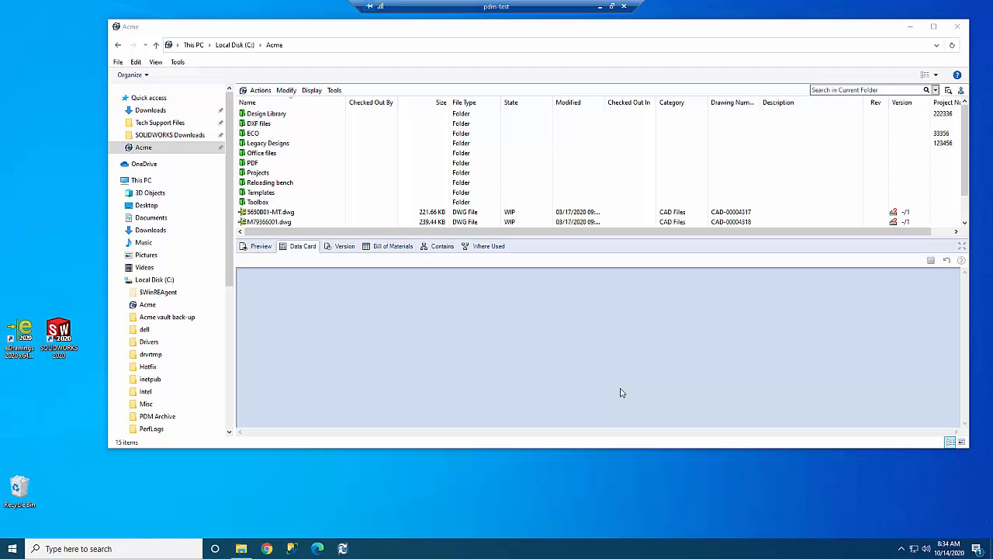
{"action": "mouse_move", "coordinate": [798, 435]}
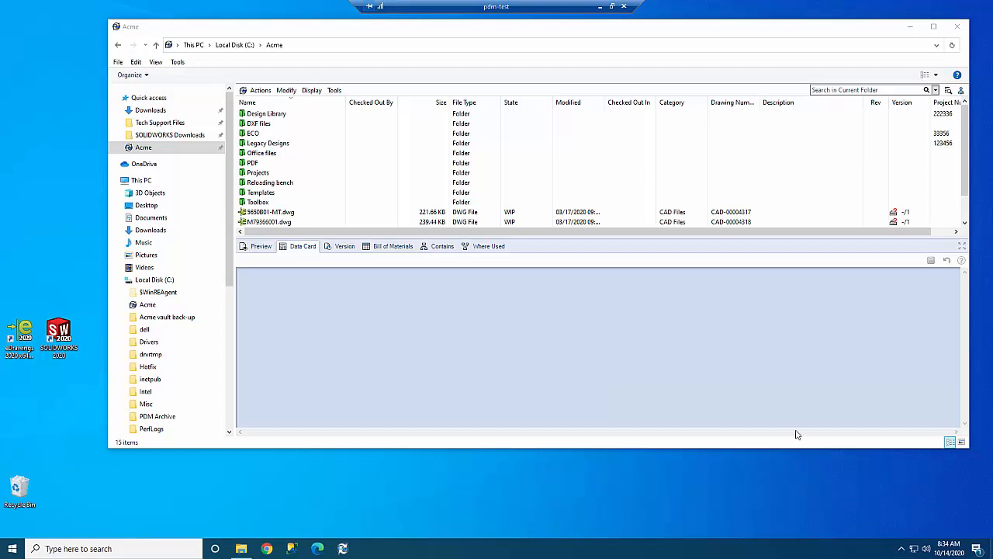
{"action": "mouse_move", "coordinate": [649, 423]}
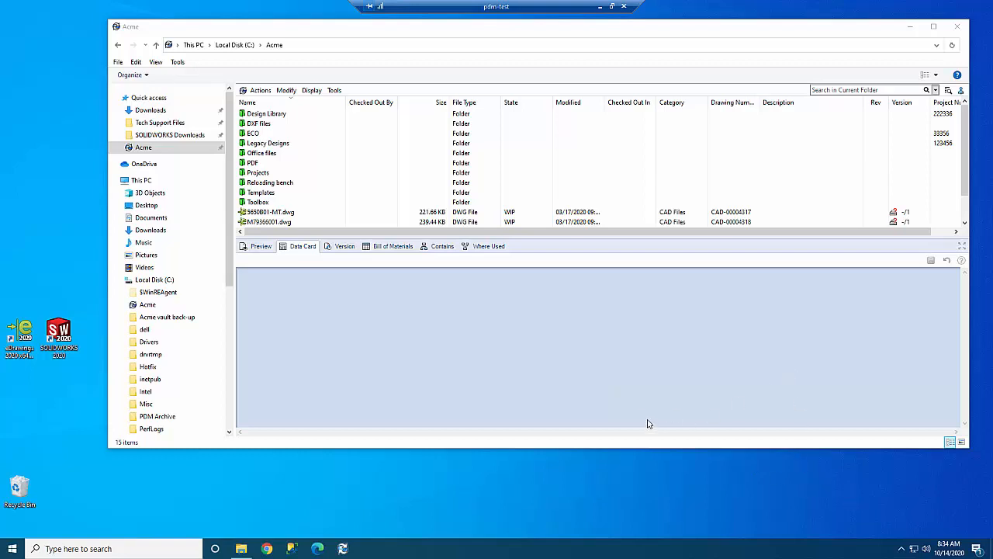
{"action": "mouse_move", "coordinate": [323, 536]}
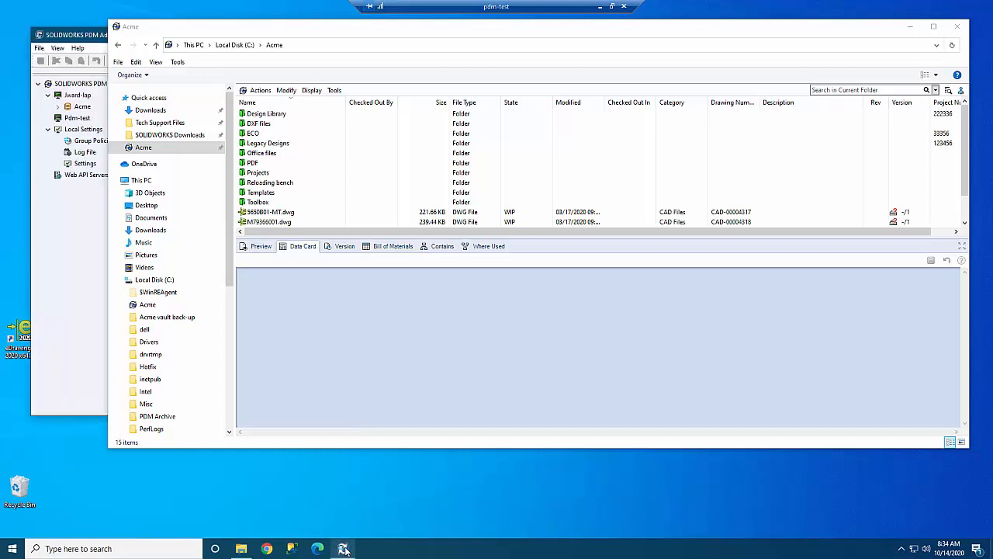
{"action": "mouse_move", "coordinate": [909, 28]}
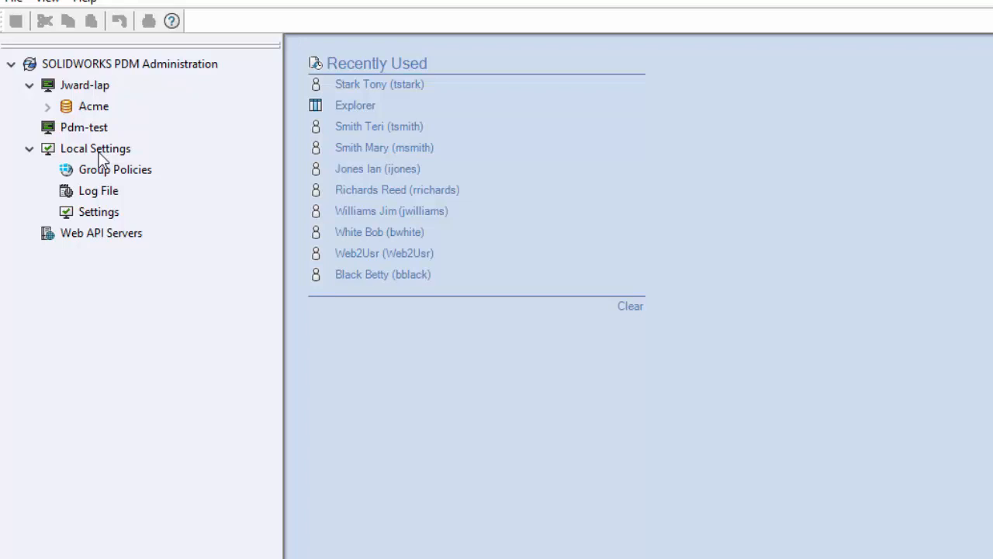
{"action": "mouse_move", "coordinate": [162, 28]}
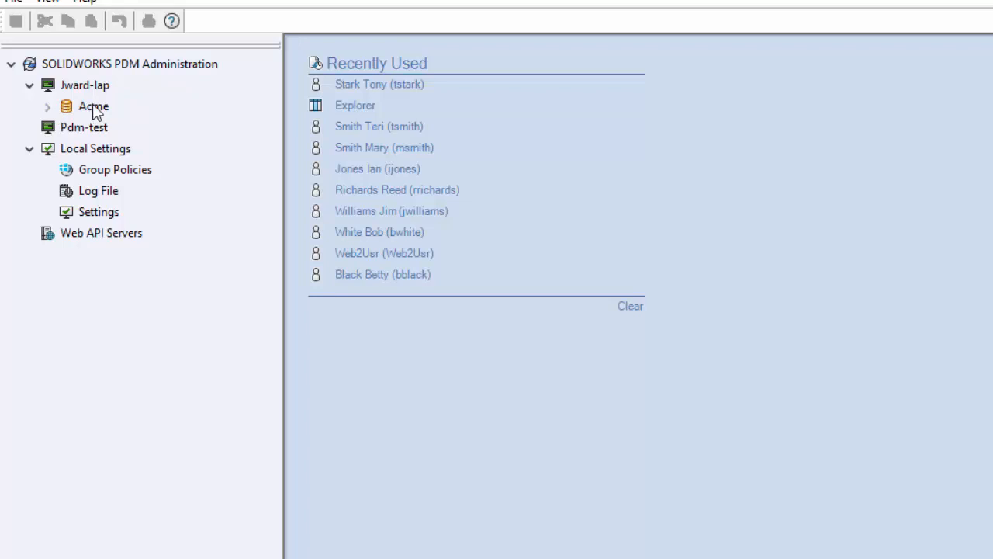
{"action": "mouse_move", "coordinate": [102, 159]}
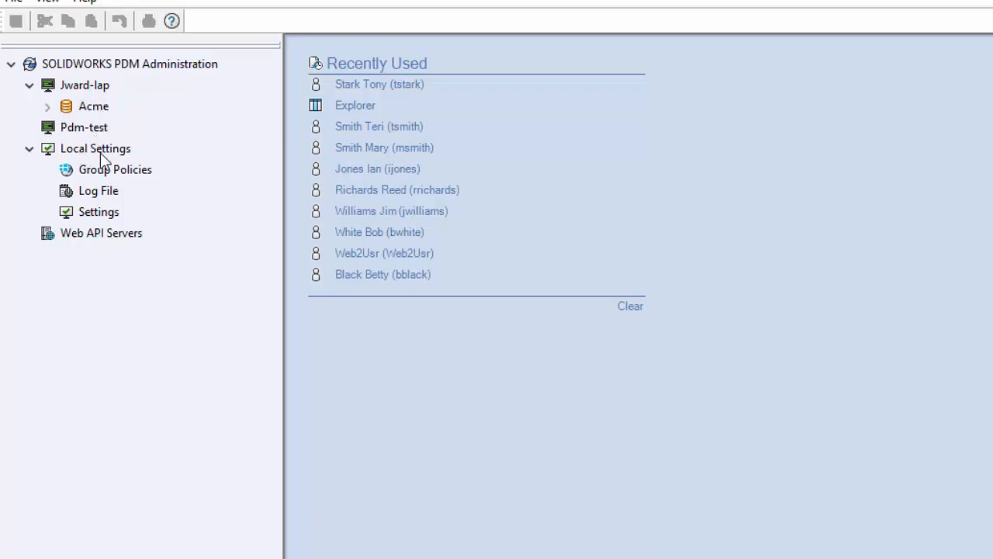
{"action": "mouse_move", "coordinate": [99, 215]}
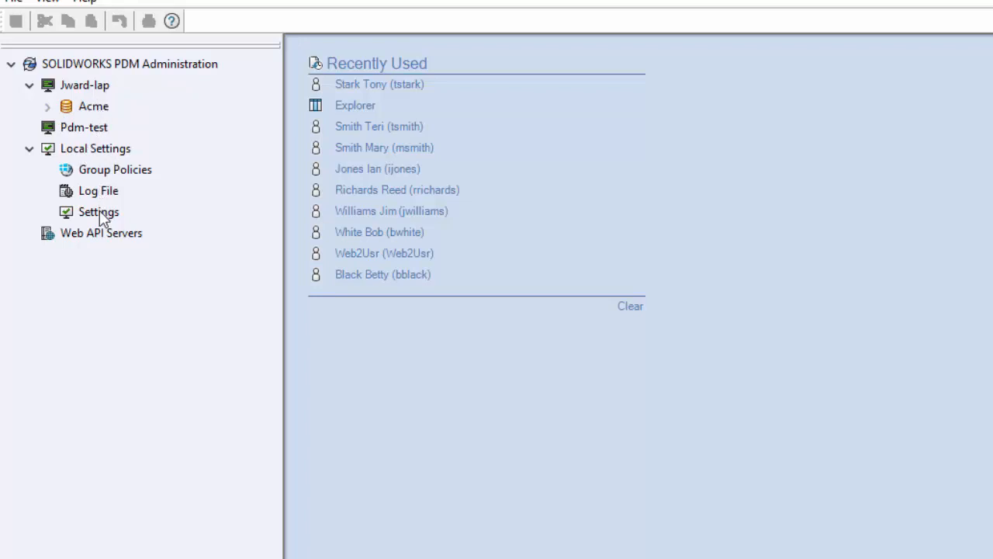
{"action": "mouse_move", "coordinate": [100, 217]}
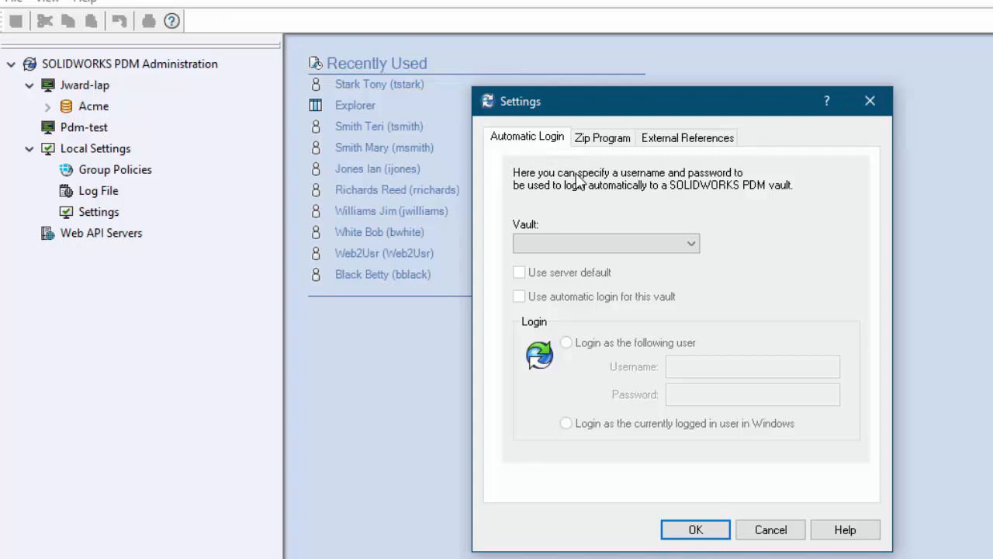
Choose the Acme vault and enable automatic login for it
{"action": "left_click", "coordinate": [689, 242]}
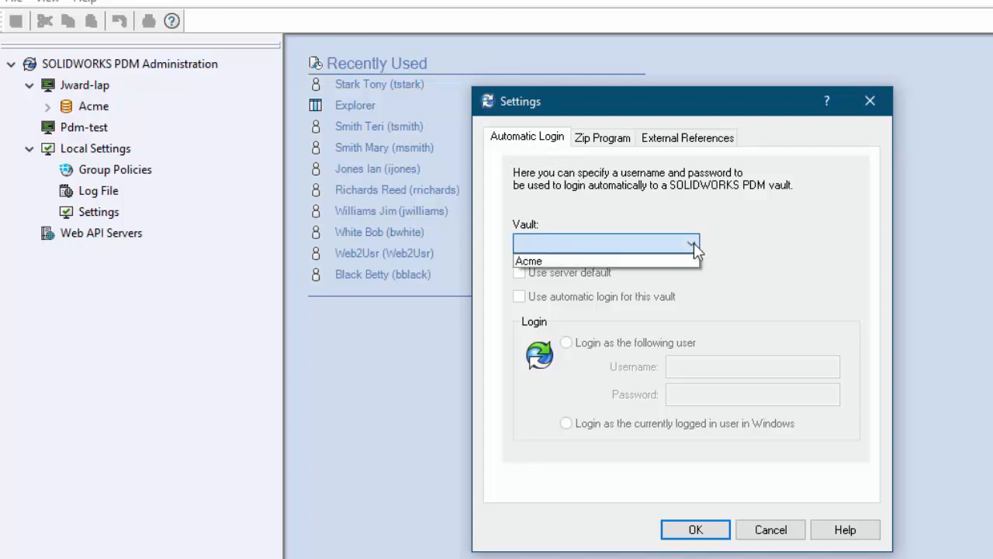
{"action": "left_click", "coordinate": [531, 260]}
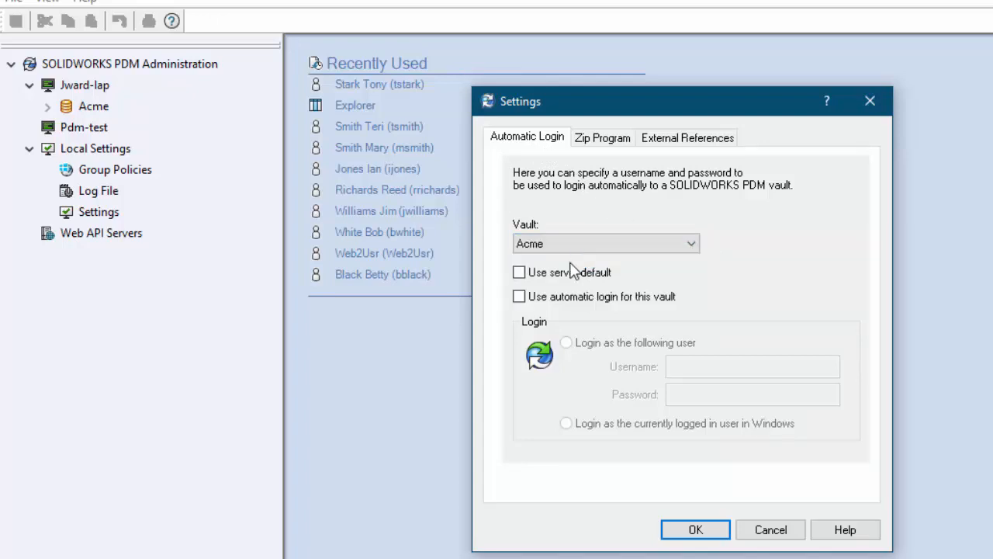
{"action": "left_click", "coordinate": [518, 296]}
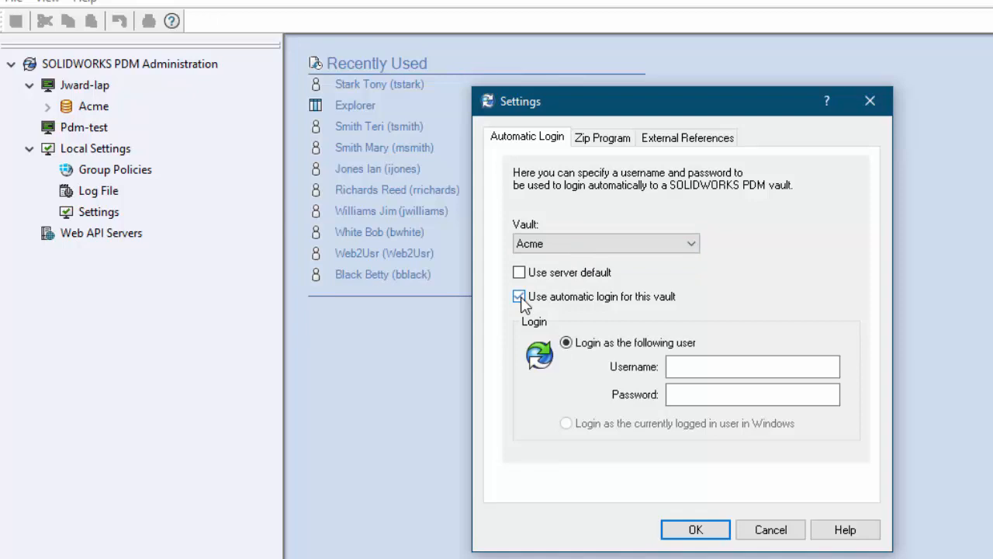
{"action": "left_click", "coordinate": [518, 296]}
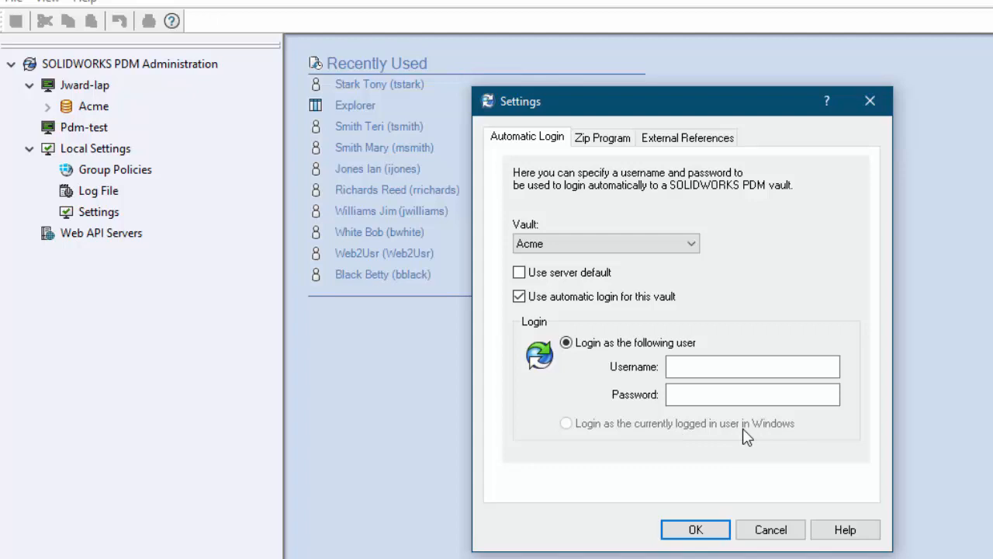
{"action": "mouse_move", "coordinate": [753, 447]}
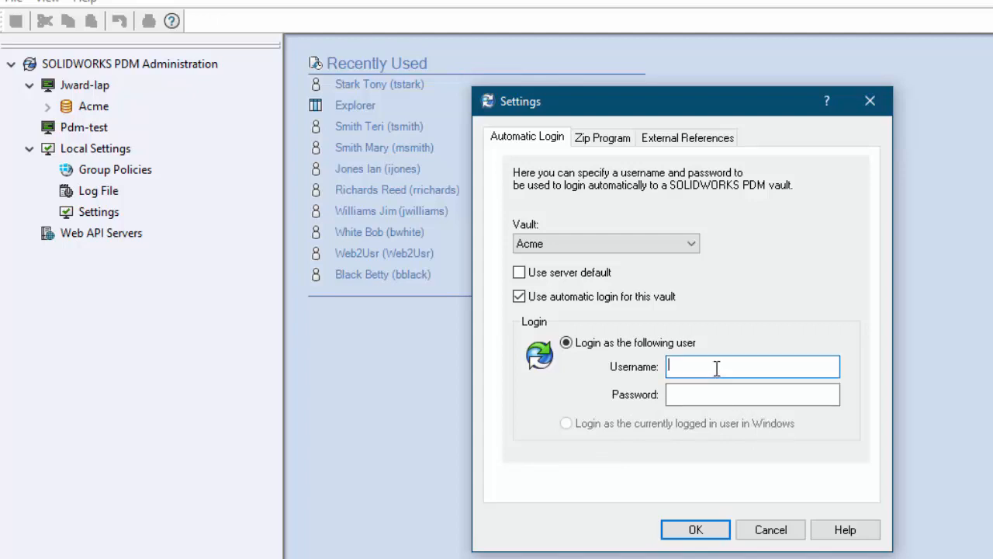
Enter the username 'admin' for the automatic login and save the settings
{"action": "type", "text": "a"}
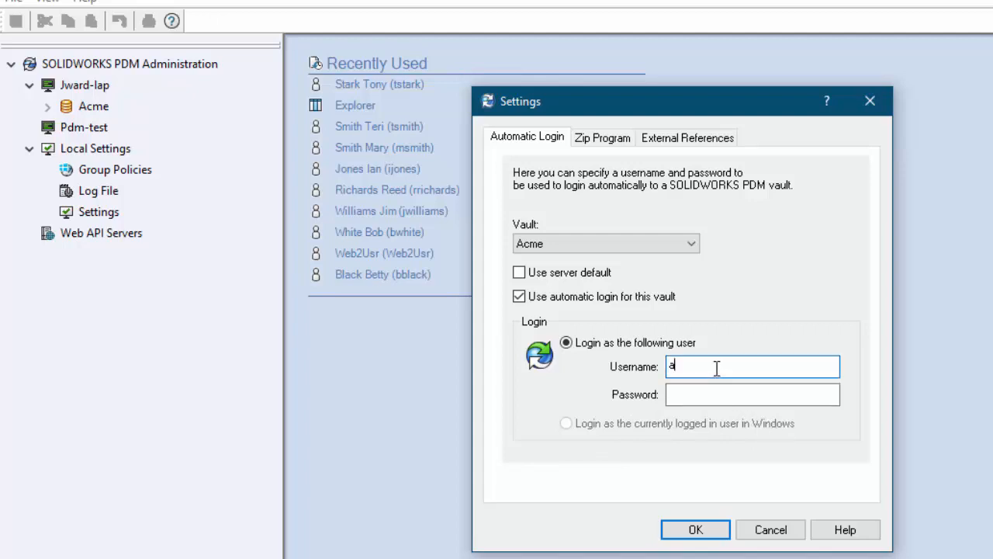
{"action": "type", "text": "dmin"}
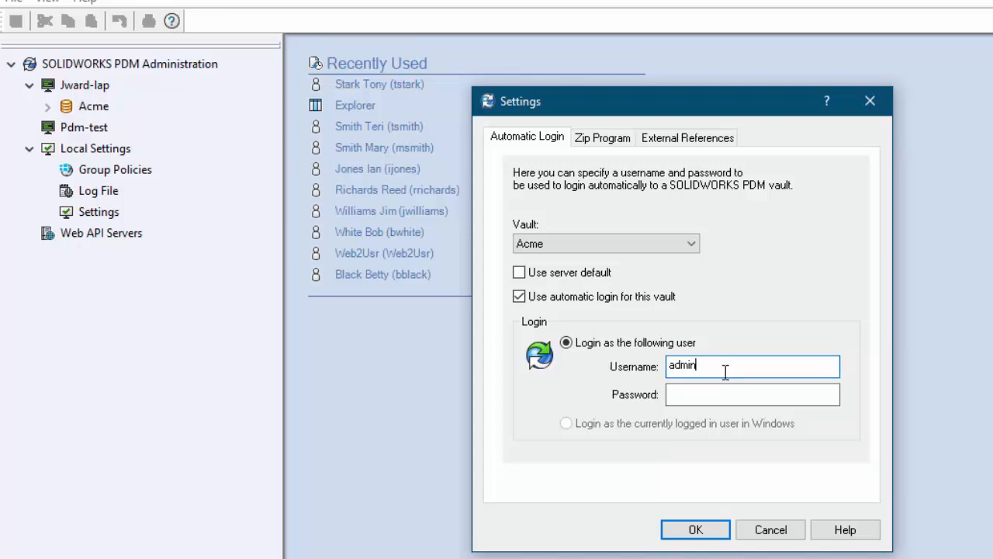
{"action": "left_click", "coordinate": [751, 396]}
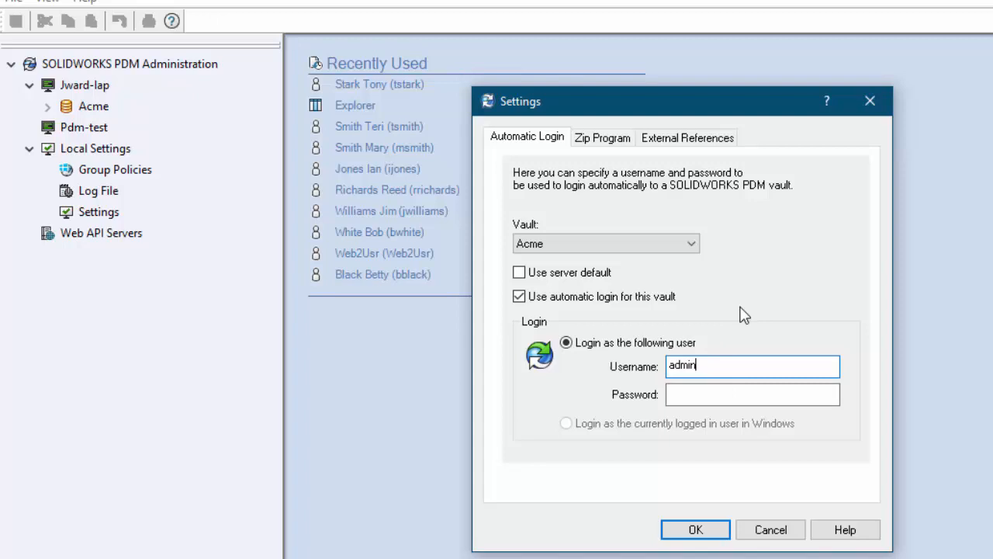
{"action": "mouse_move", "coordinate": [730, 361]}
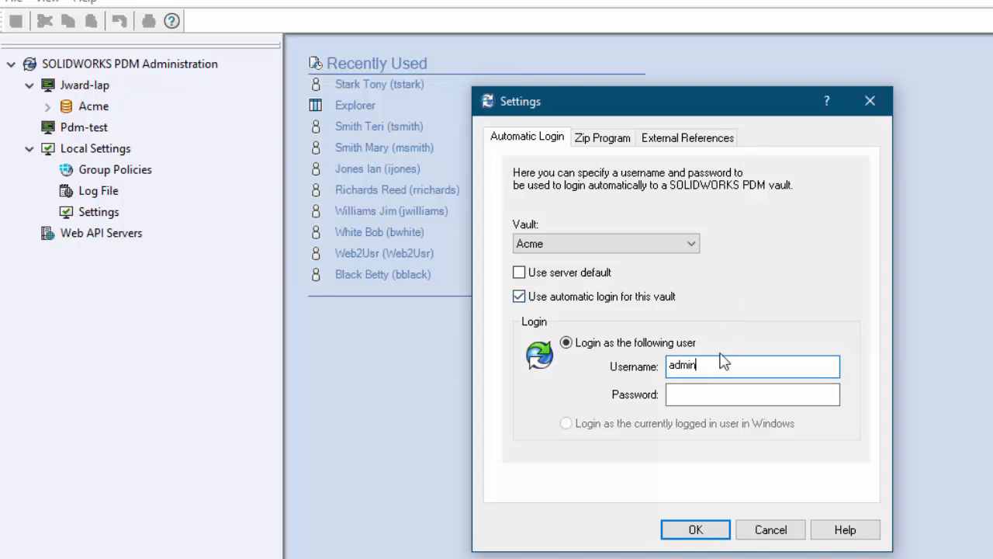
{"action": "mouse_move", "coordinate": [710, 367]}
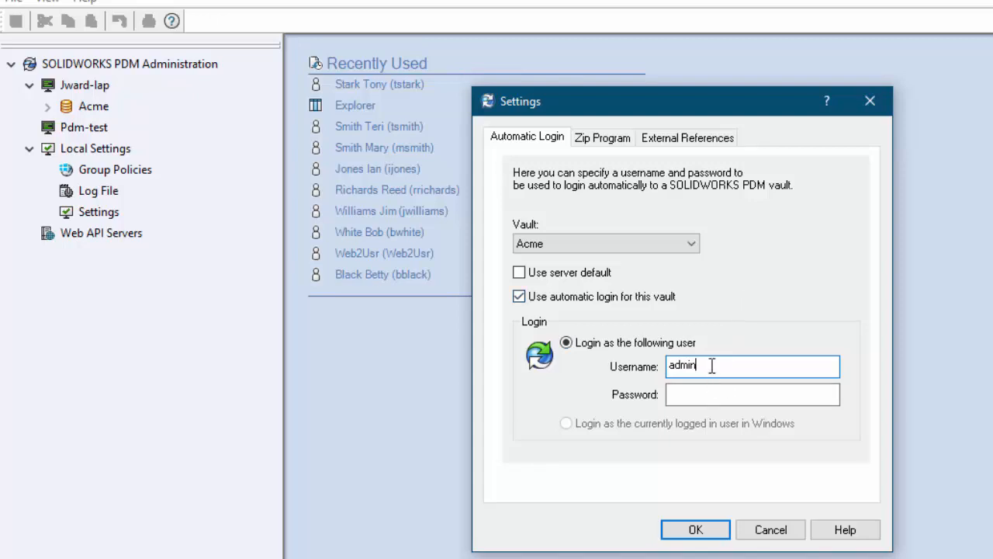
{"action": "mouse_move", "coordinate": [695, 529]}
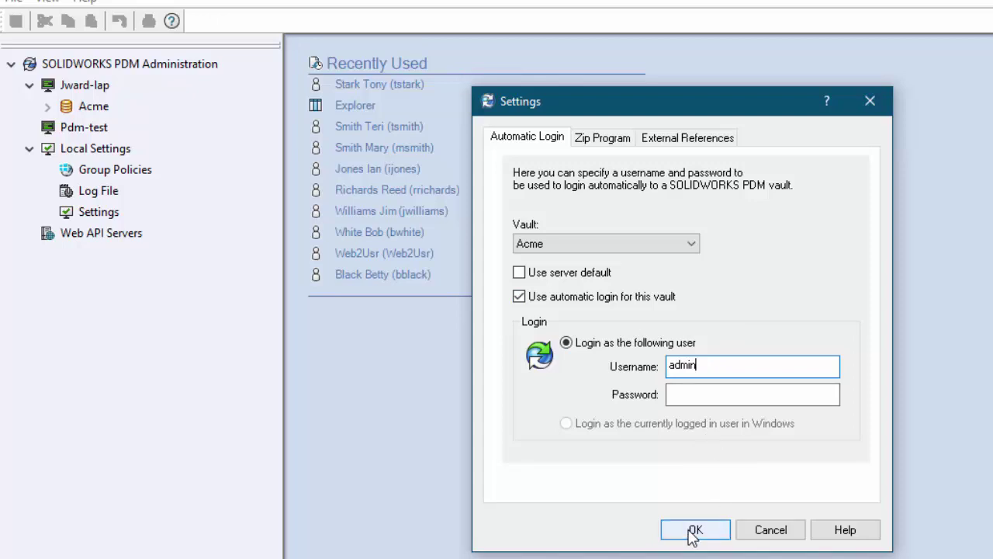
{"action": "left_click", "coordinate": [697, 529]}
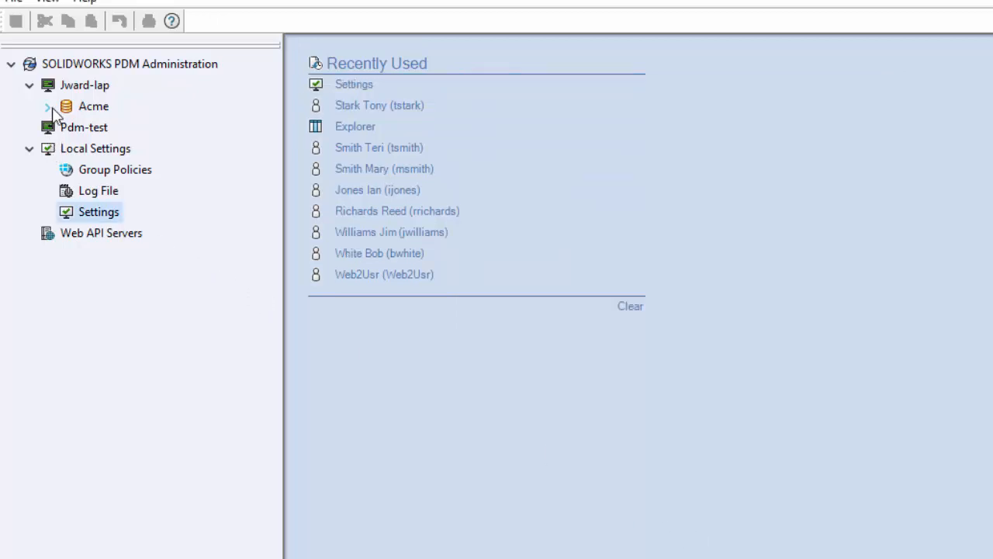
Log in to the Acme vault in PDM Administration and expand its Tasks node
{"action": "double_click", "coordinate": [94, 106]}
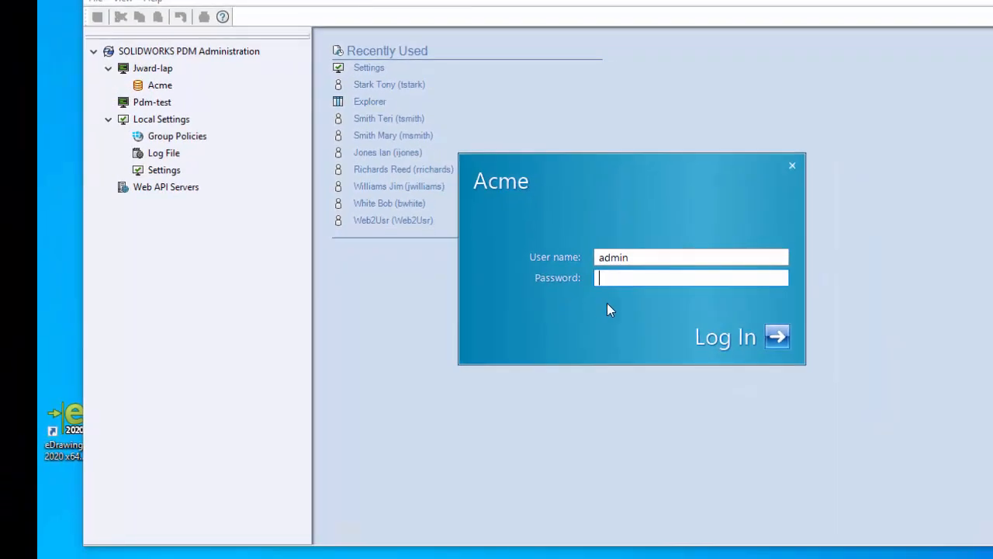
{"action": "left_click", "coordinate": [744, 335]}
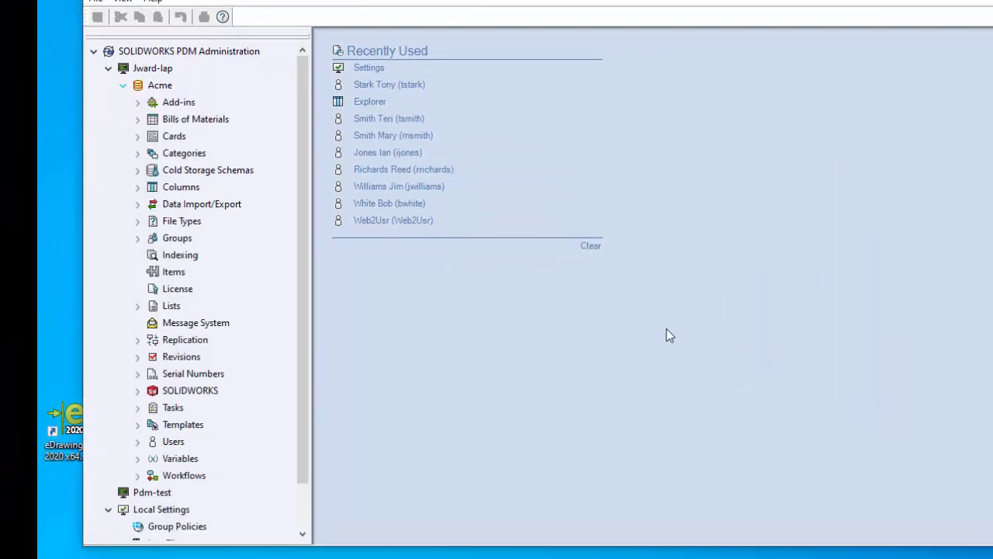
{"action": "mouse_move", "coordinate": [132, 416]}
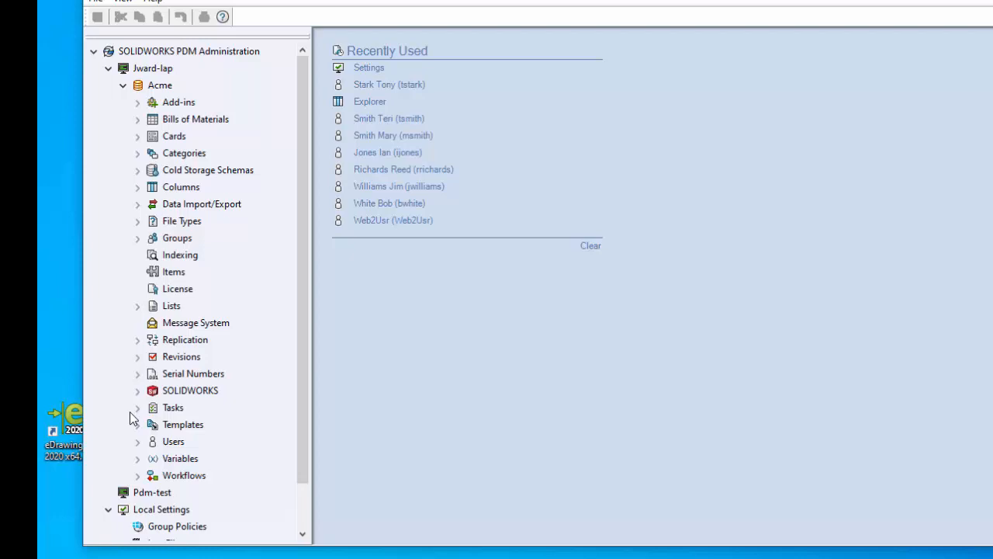
{"action": "left_click", "coordinate": [138, 407]}
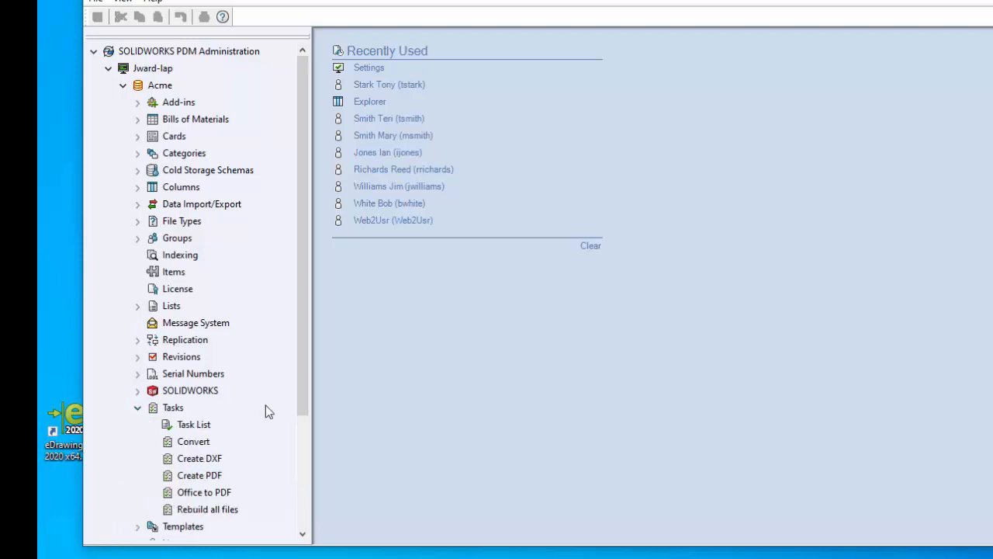
Bring up the Properties dialog of the Create PDF task
{"action": "scroll", "scroll_direction": "down", "scroll_amount": 3}
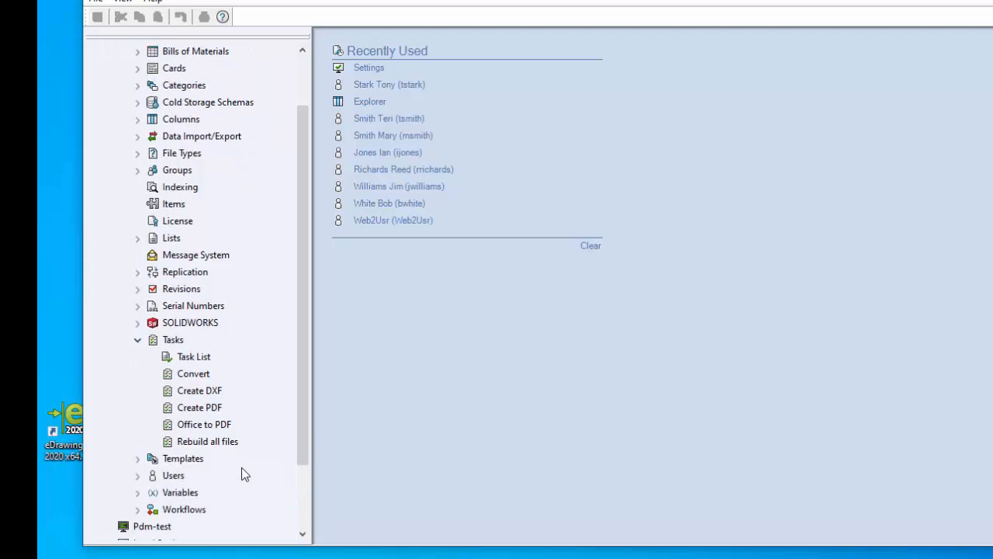
{"action": "left_click", "coordinate": [199, 407]}
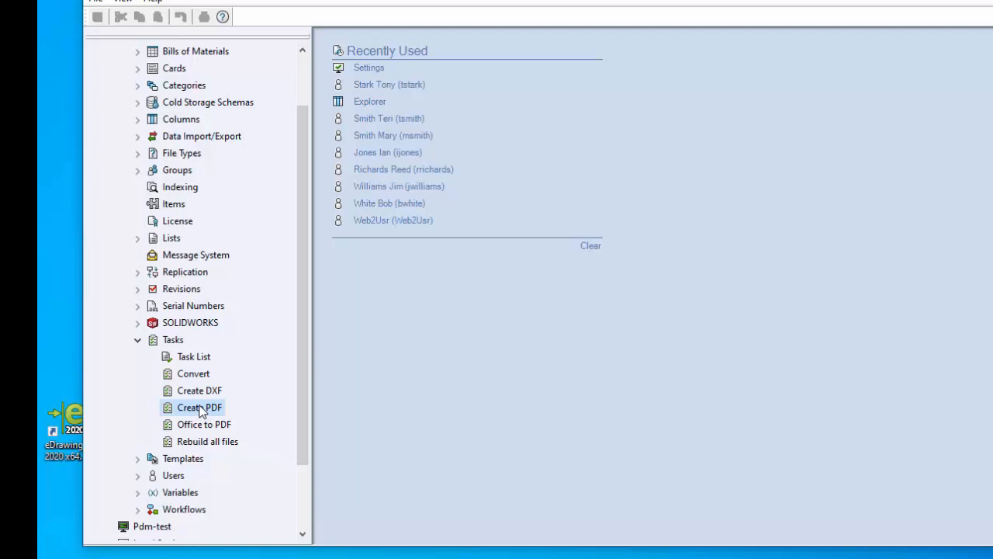
{"action": "double_click", "coordinate": [199, 406]}
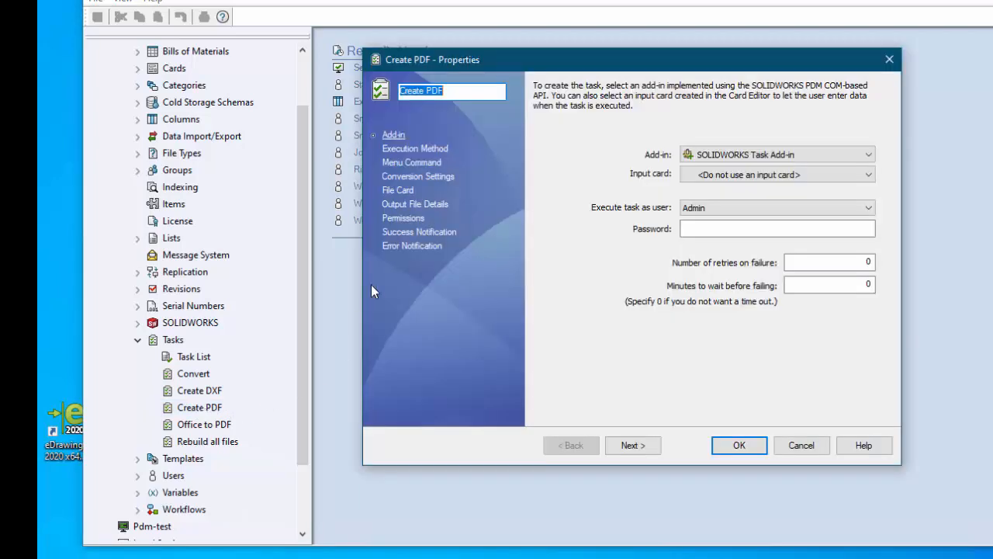
On Execution Method, tick PDM-TEST as a computer supporting the Create PDF task and save
{"action": "left_click", "coordinate": [414, 149]}
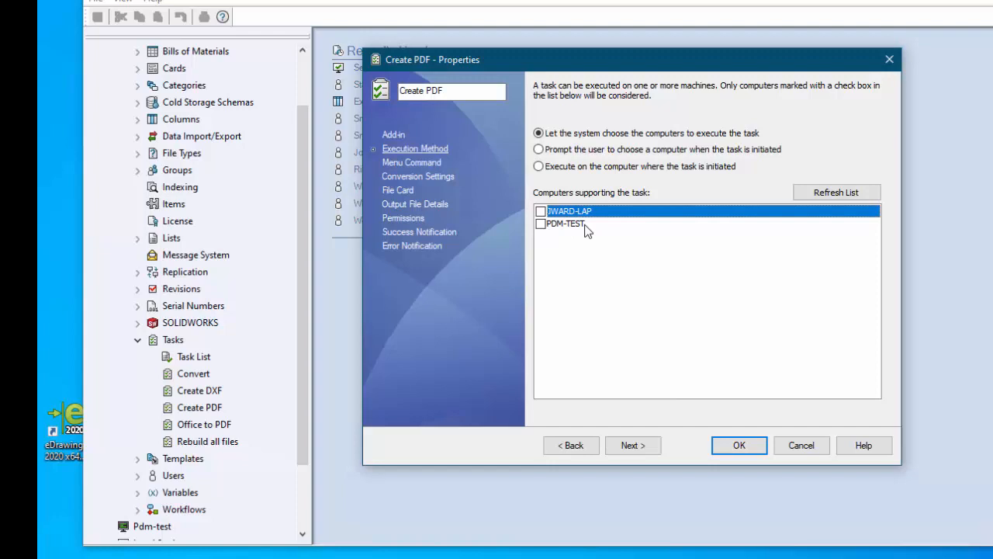
{"action": "left_click", "coordinate": [537, 223]}
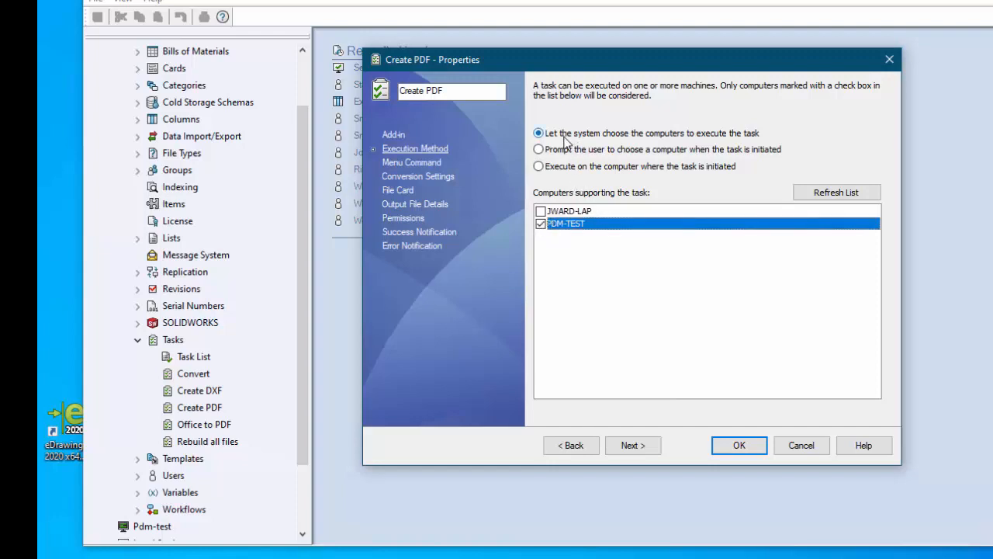
{"action": "mouse_move", "coordinate": [778, 136]}
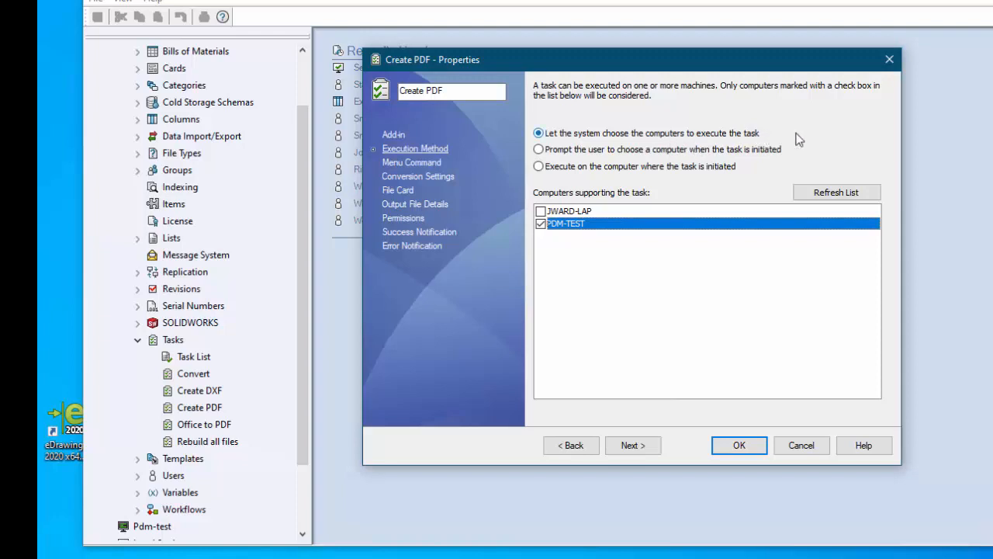
{"action": "mouse_move", "coordinate": [646, 216]}
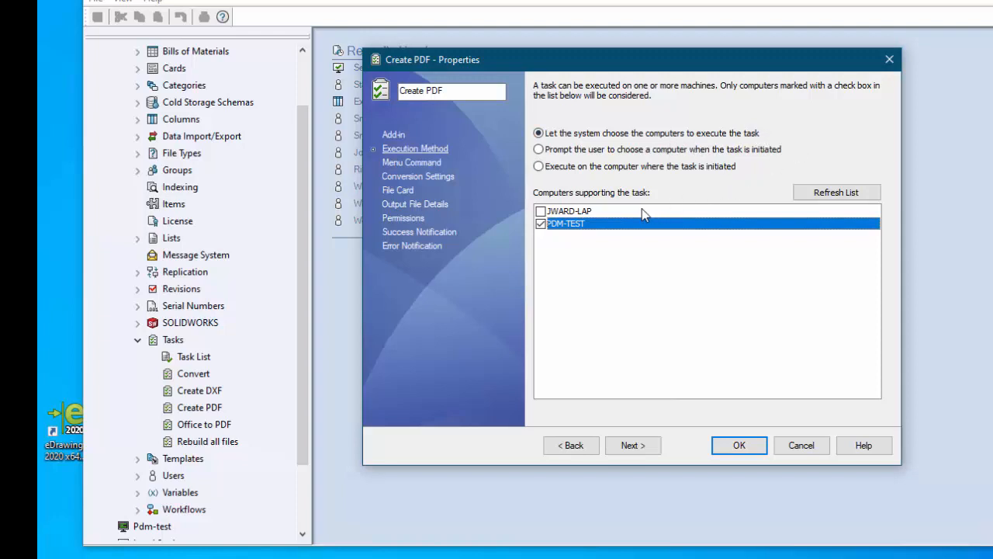
{"action": "mouse_move", "coordinate": [598, 149]}
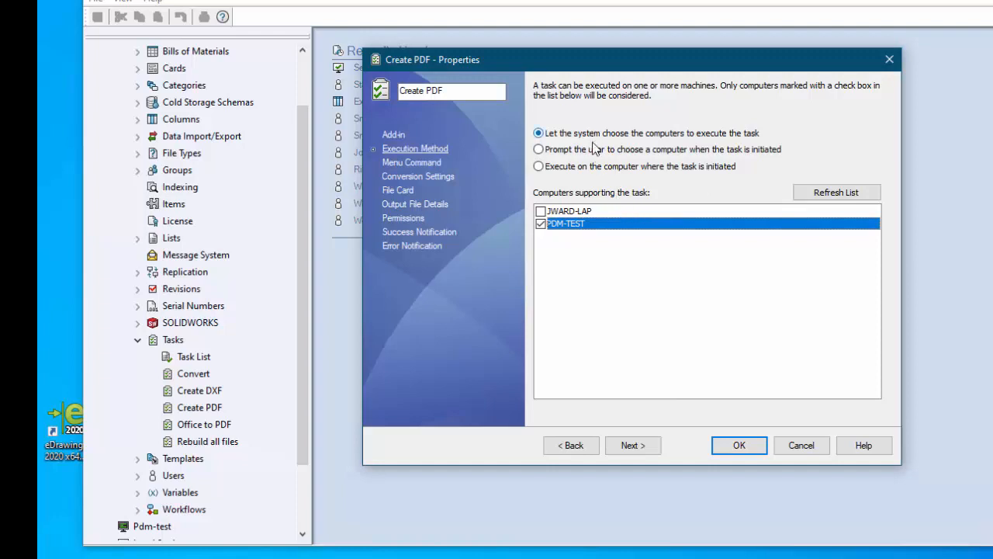
{"action": "mouse_move", "coordinate": [567, 174]}
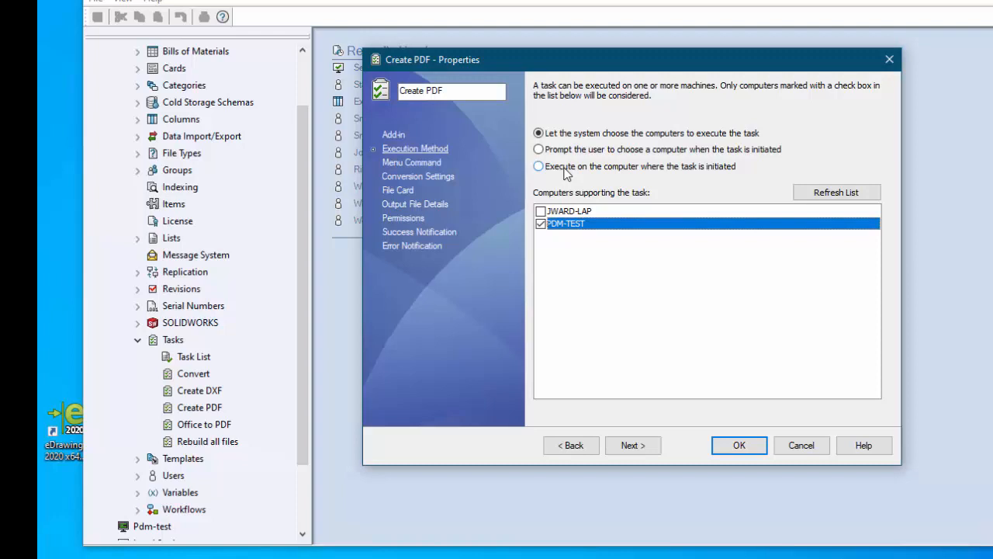
{"action": "mouse_move", "coordinate": [602, 177]}
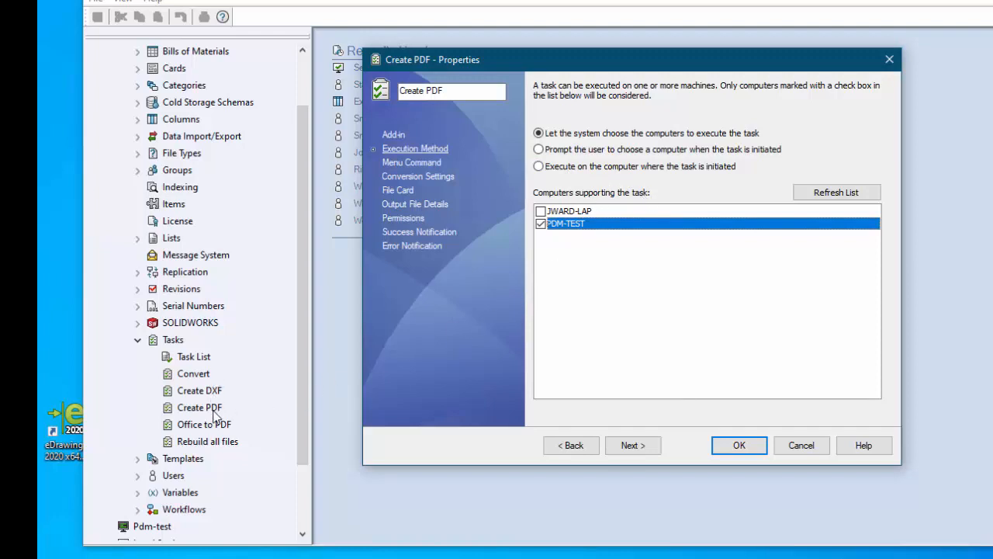
{"action": "mouse_move", "coordinate": [830, 191]}
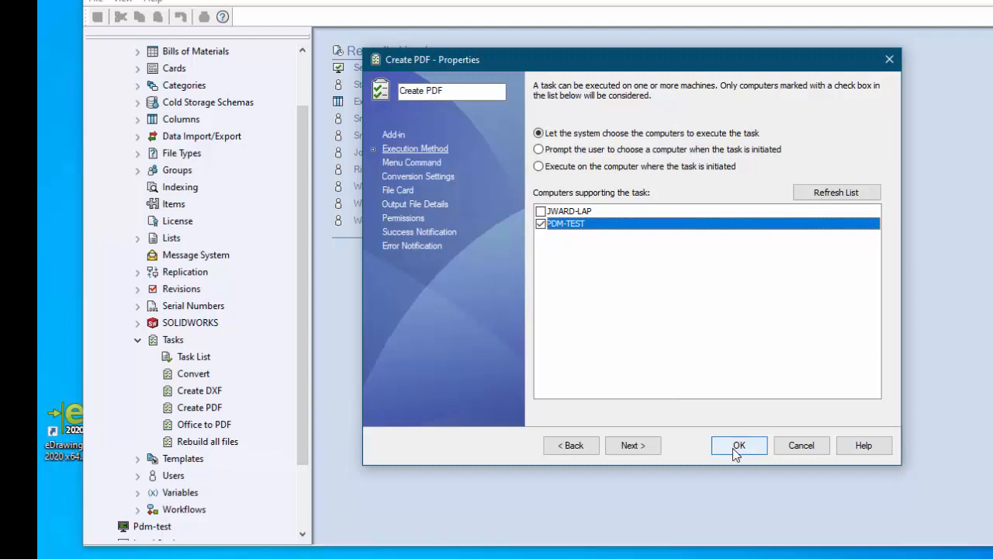
{"action": "left_click", "coordinate": [738, 445]}
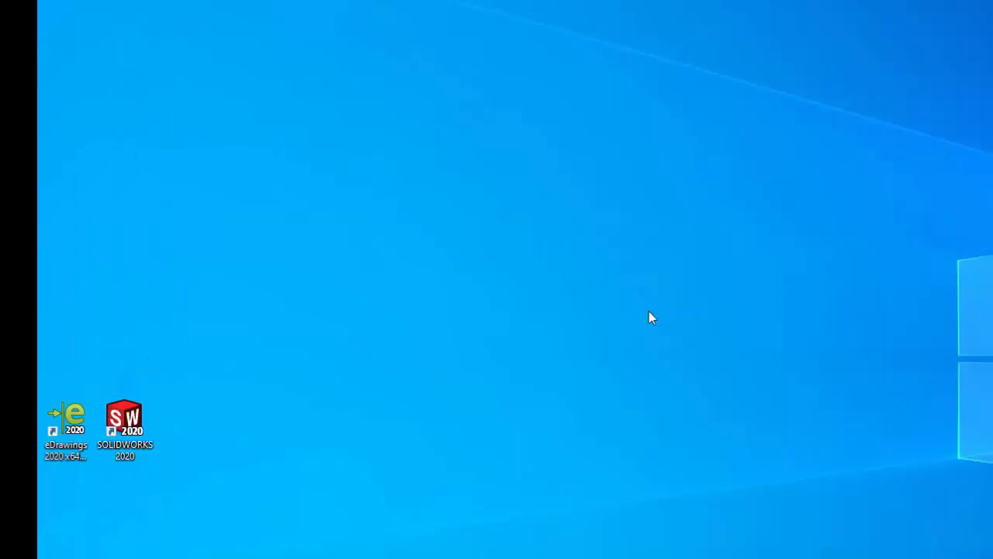
Launch SOLIDWORKS 2020 from its desktop shortcut
{"action": "left_click", "coordinate": [125, 419]}
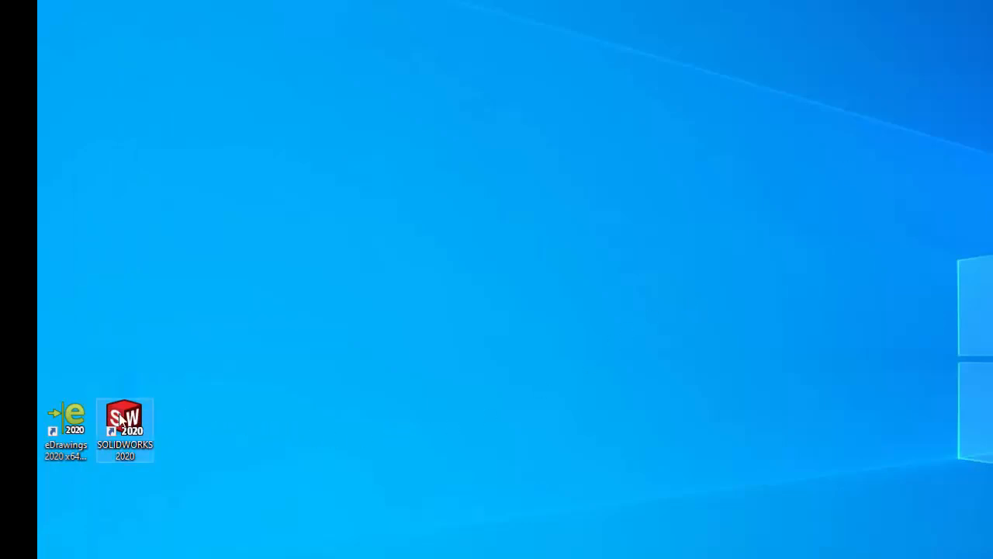
{"action": "double_click", "coordinate": [124, 422]}
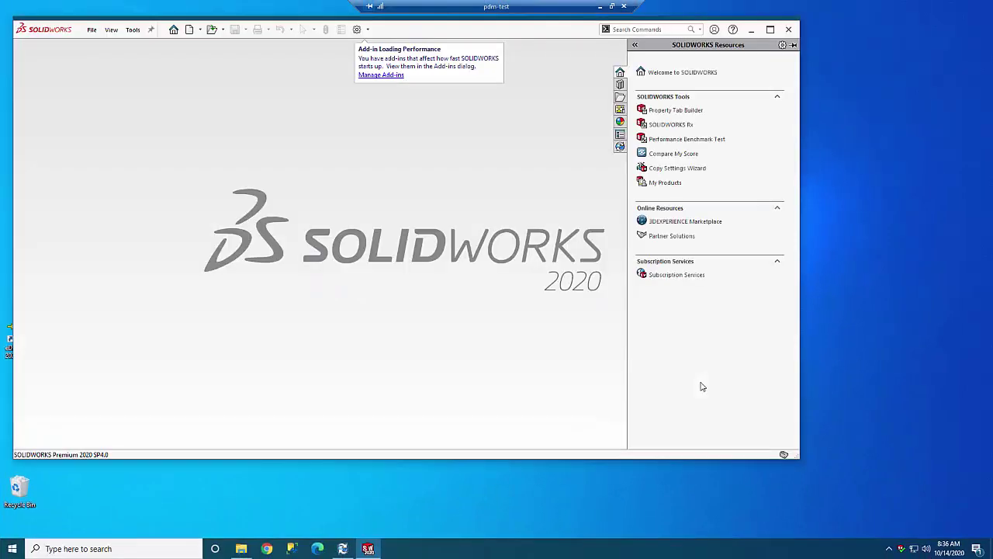
{"action": "mouse_move", "coordinate": [677, 369]}
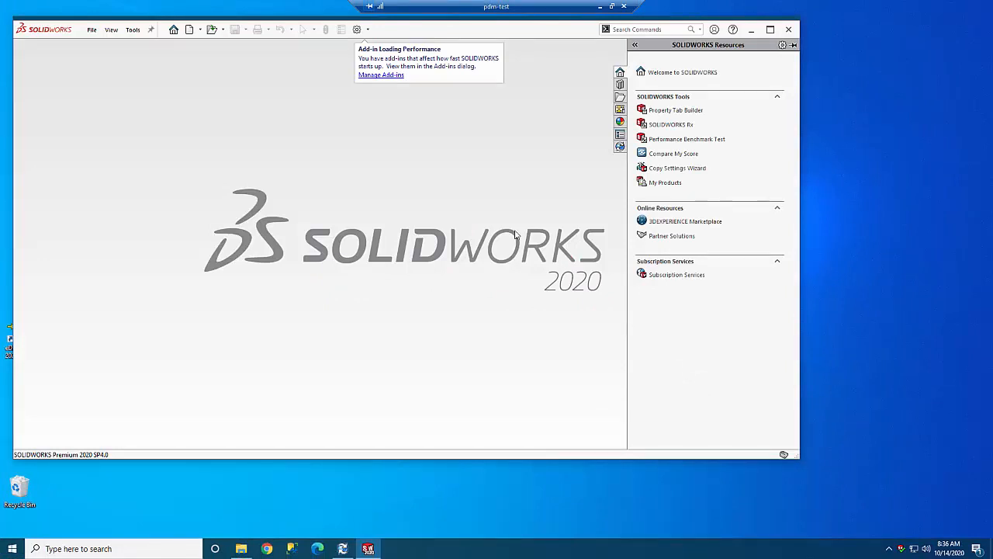
{"action": "mouse_move", "coordinate": [414, 53]}
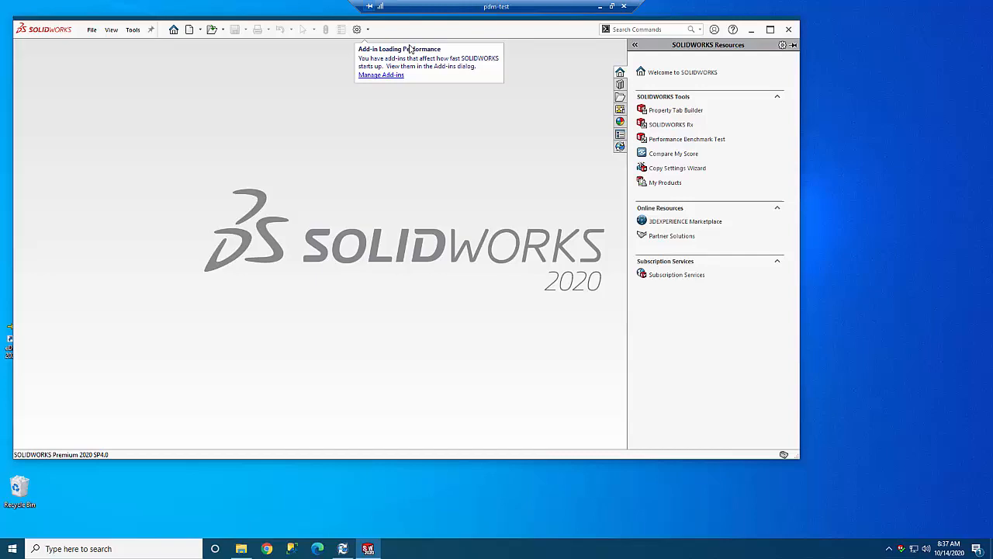
In System Options > External References, keep Load referenced documents set to None
{"action": "left_click", "coordinate": [422, 35]}
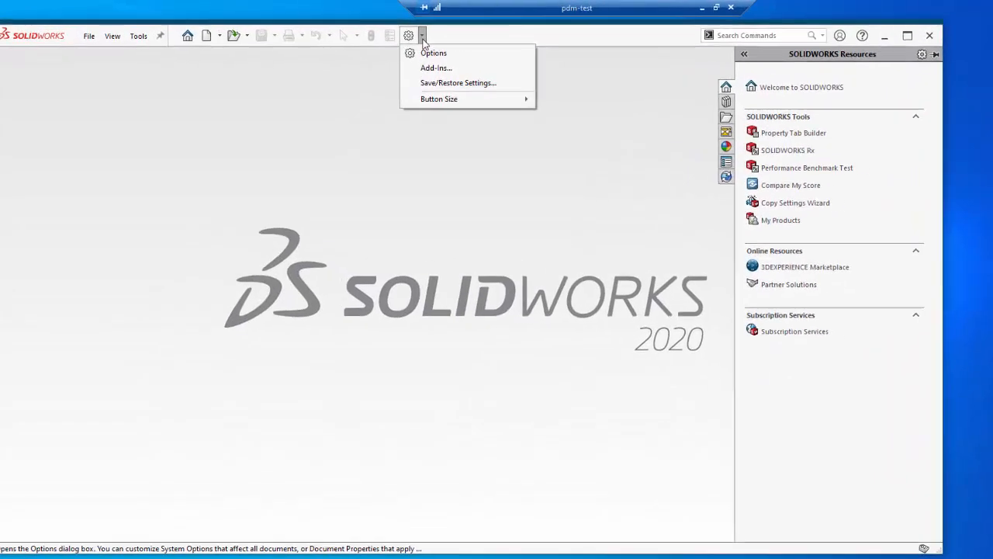
{"action": "left_click", "coordinate": [432, 53]}
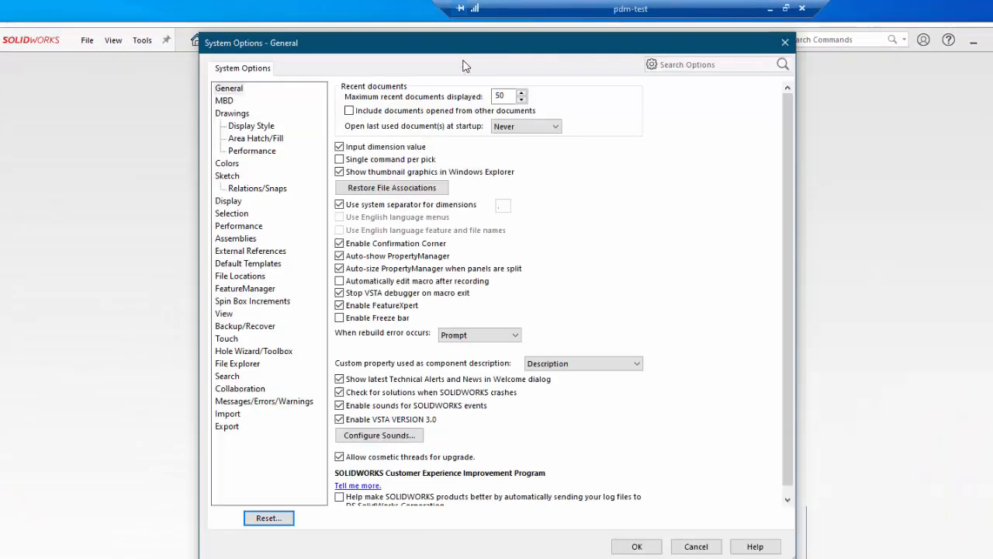
{"action": "mouse_move", "coordinate": [250, 252]}
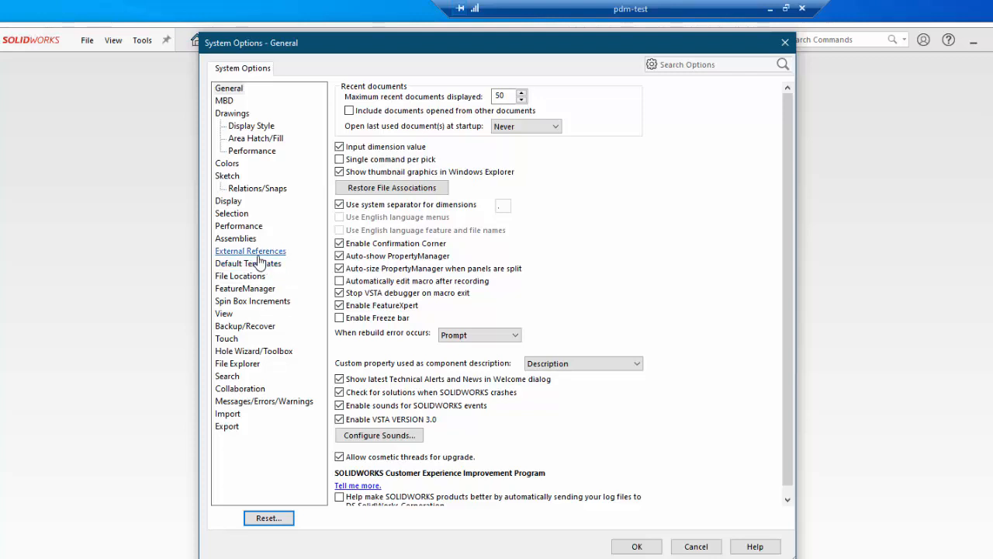
{"action": "left_click", "coordinate": [250, 251]}
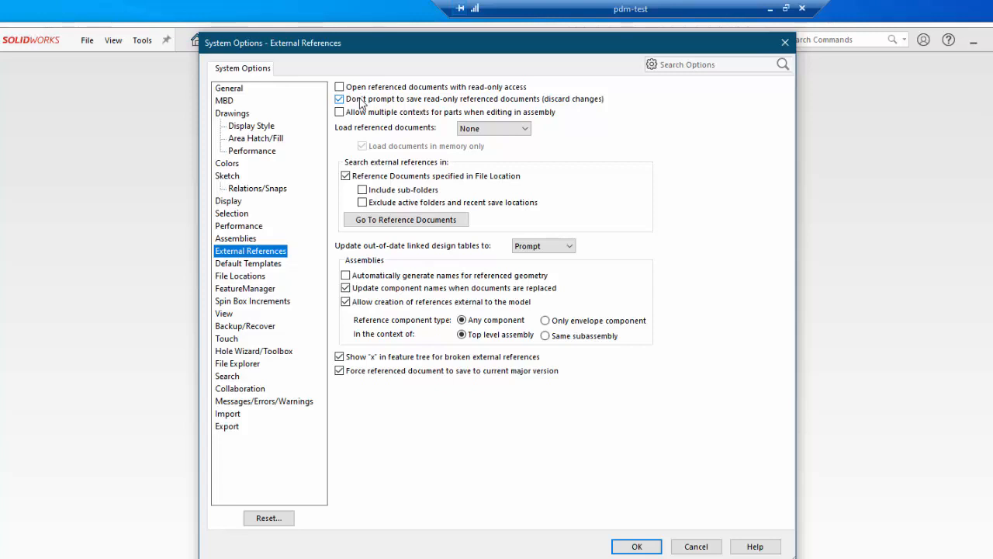
{"action": "mouse_move", "coordinate": [372, 111]}
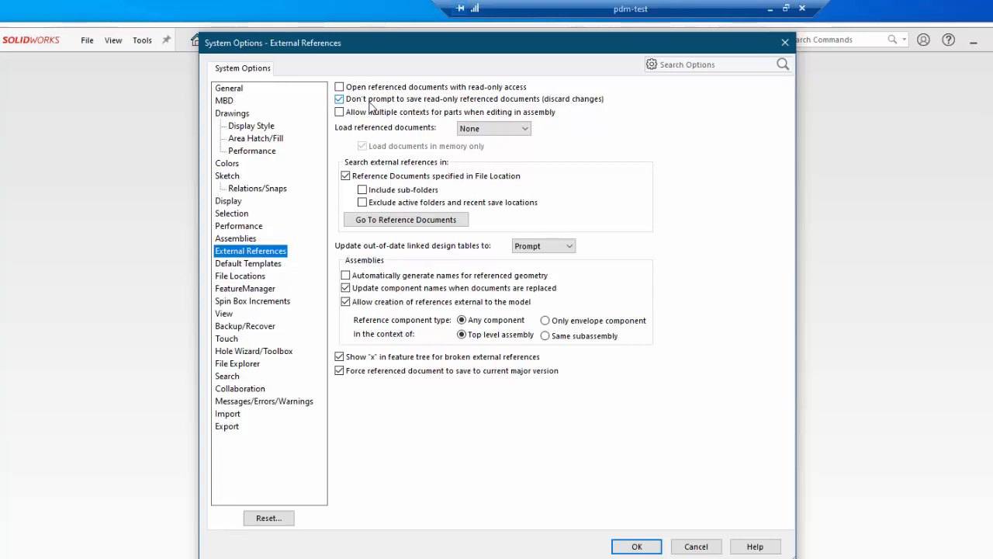
{"action": "mouse_move", "coordinate": [388, 117]}
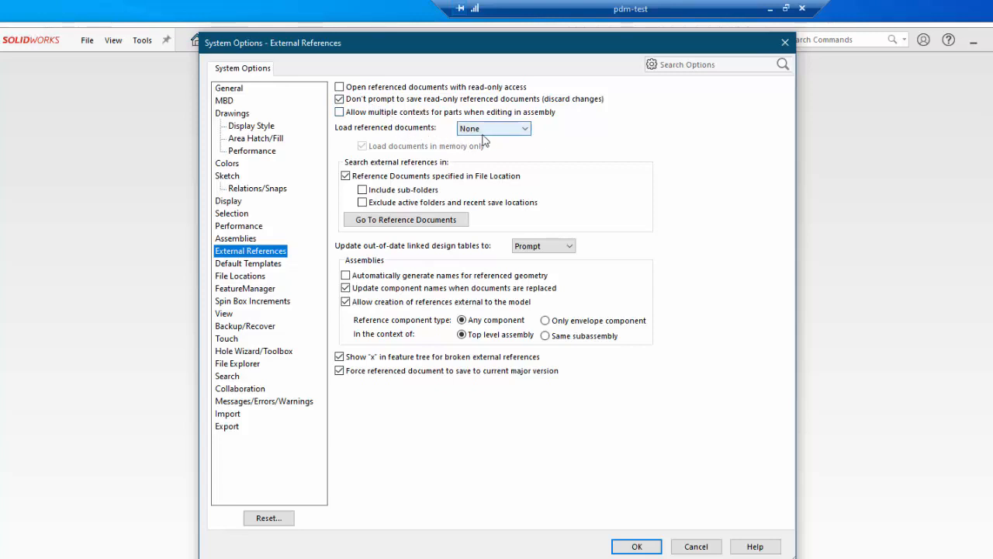
{"action": "left_click", "coordinate": [521, 127]}
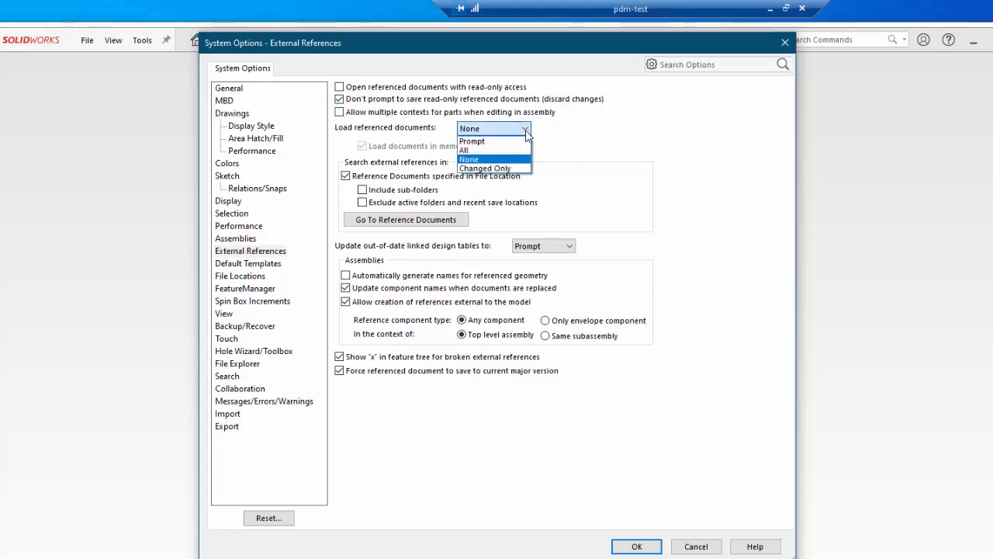
{"action": "mouse_move", "coordinate": [494, 168]}
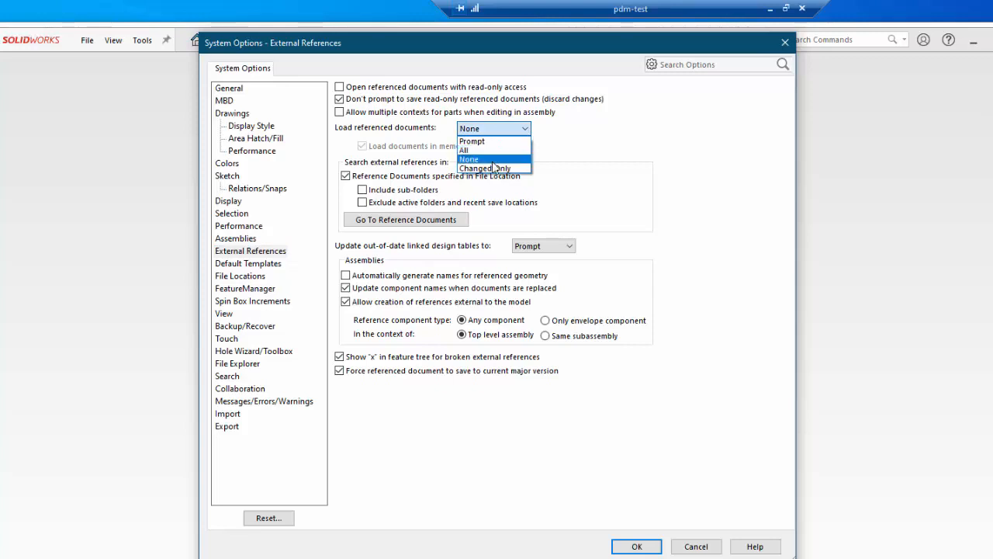
{"action": "left_click", "coordinate": [469, 158]}
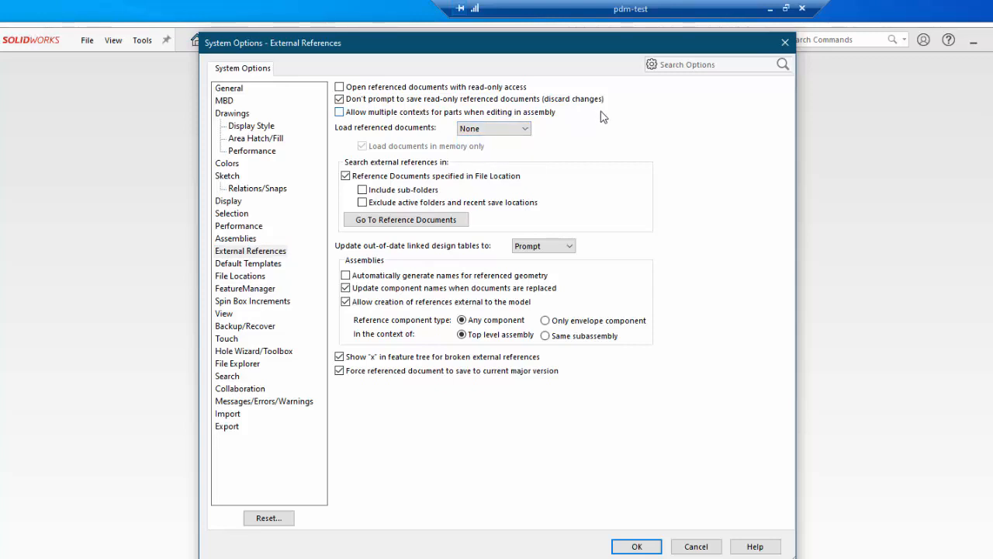
{"action": "mouse_move", "coordinate": [417, 479]}
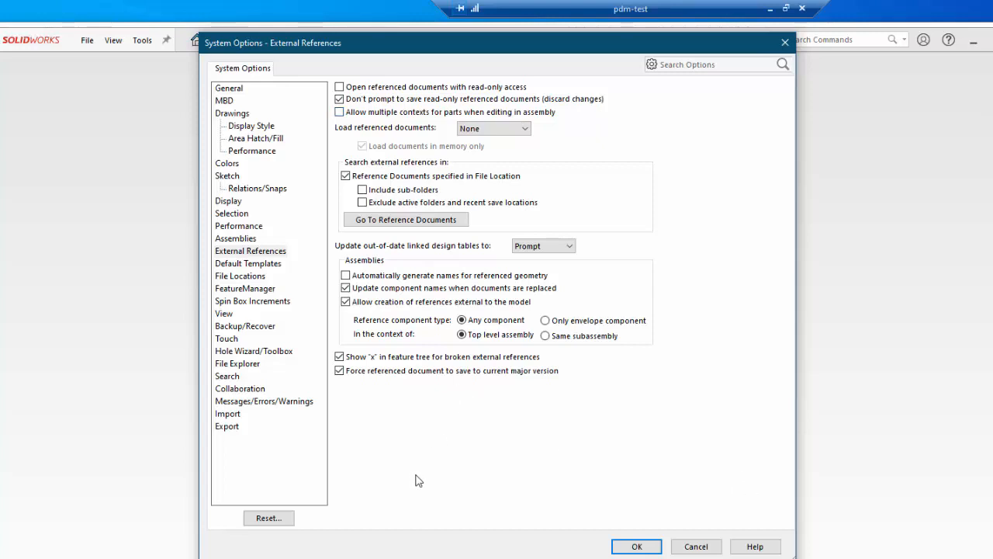
On the Default Templates page, set the MBD part template as the default for parts
{"action": "left_click", "coordinate": [248, 264]}
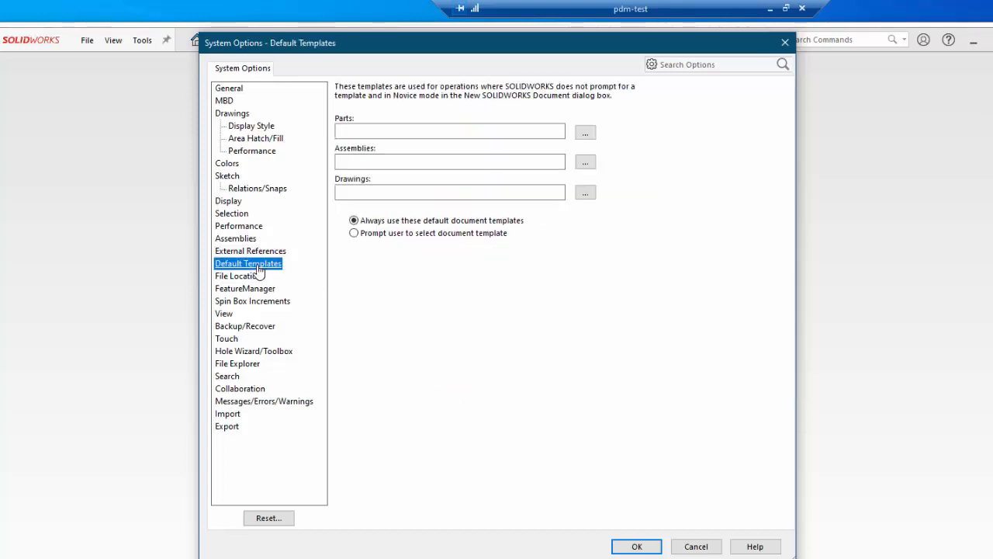
{"action": "mouse_move", "coordinate": [239, 279]}
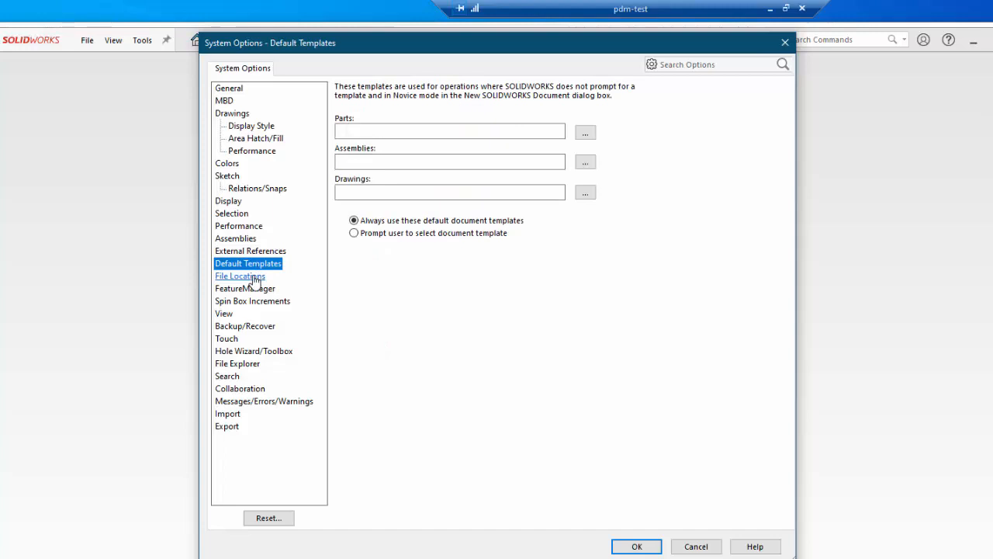
{"action": "left_click", "coordinate": [239, 276]}
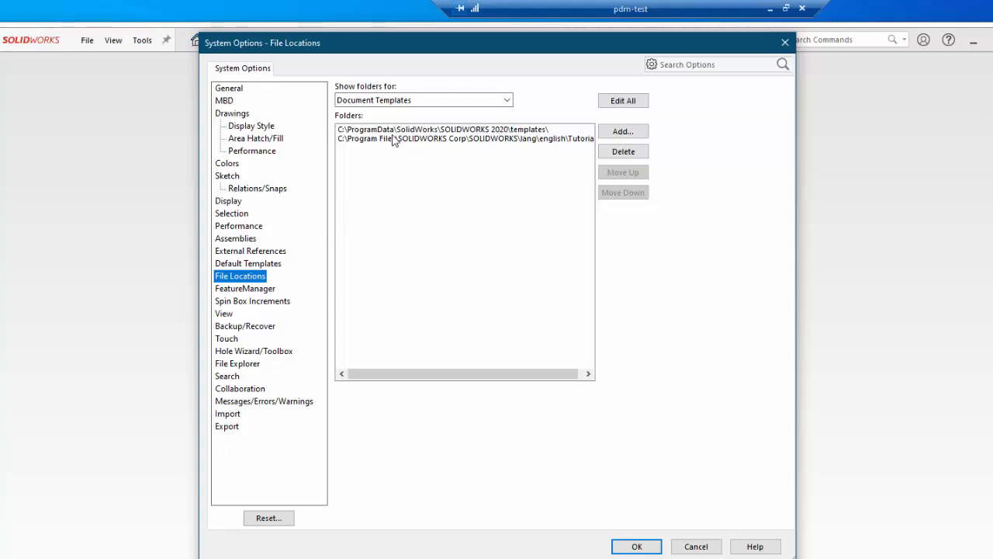
{"action": "mouse_move", "coordinate": [515, 140]}
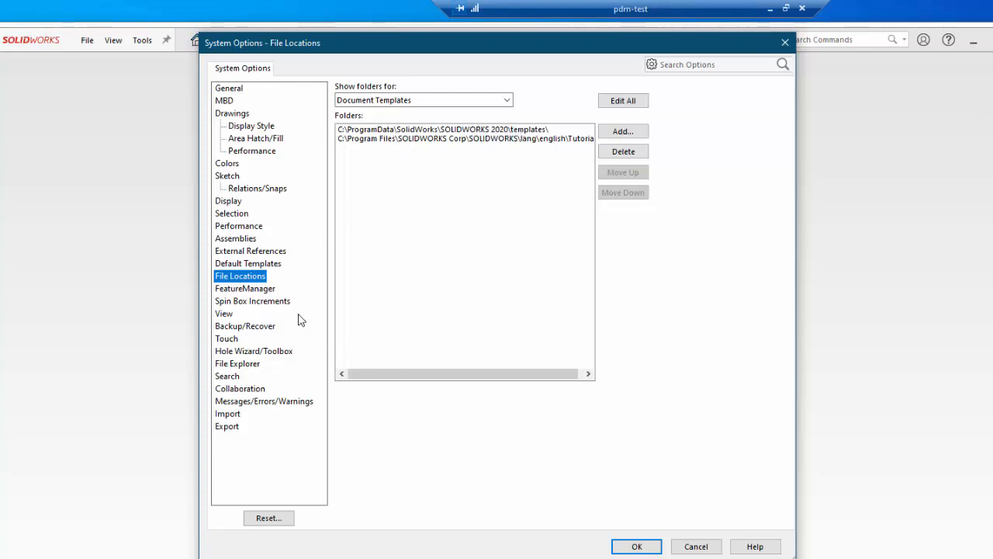
{"action": "left_click", "coordinate": [248, 264]}
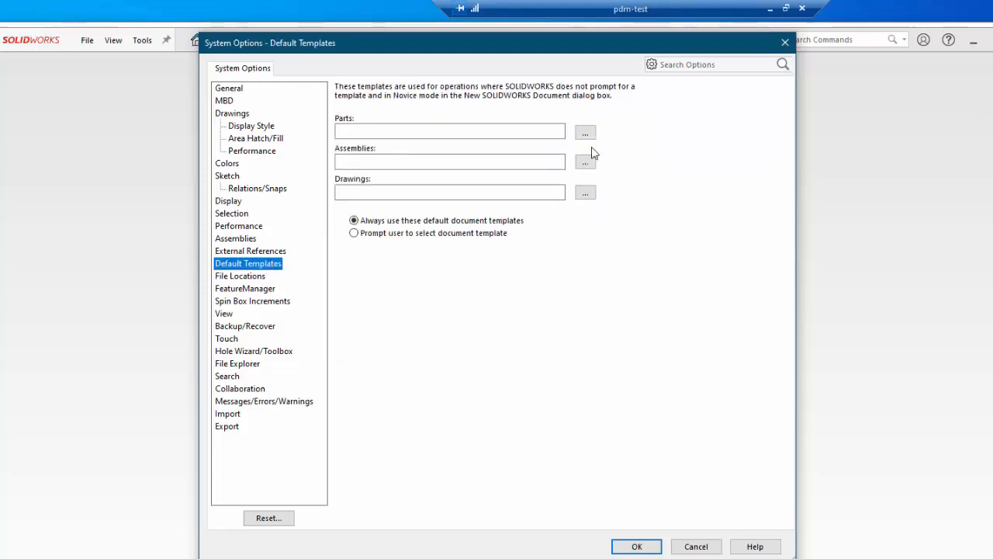
{"action": "left_click", "coordinate": [584, 132]}
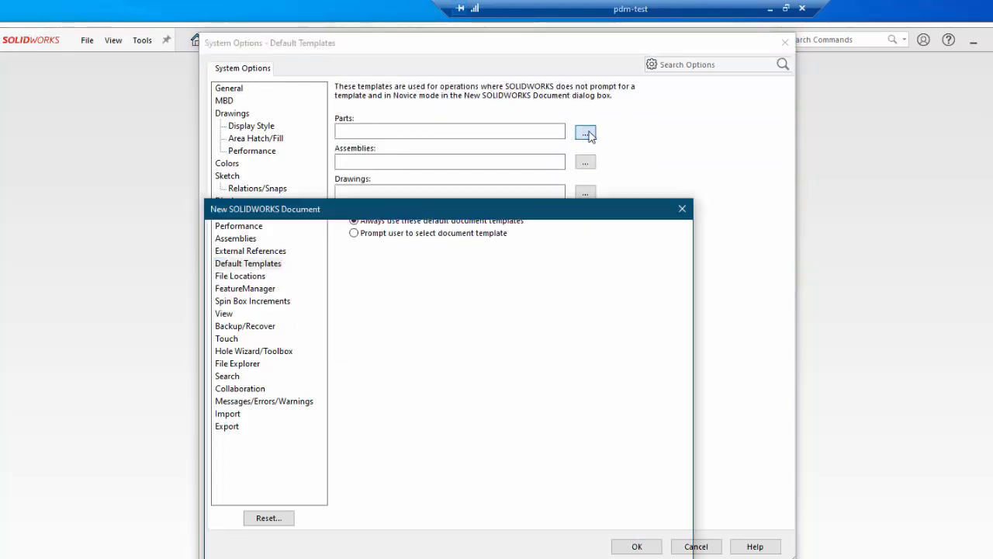
{"action": "left_click", "coordinate": [585, 132]}
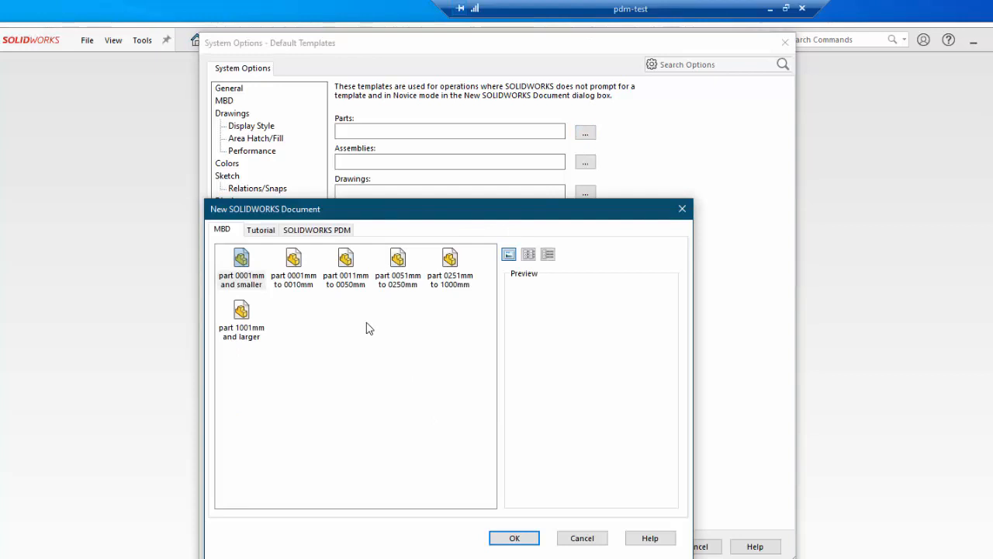
{"action": "left_click", "coordinate": [515, 537]}
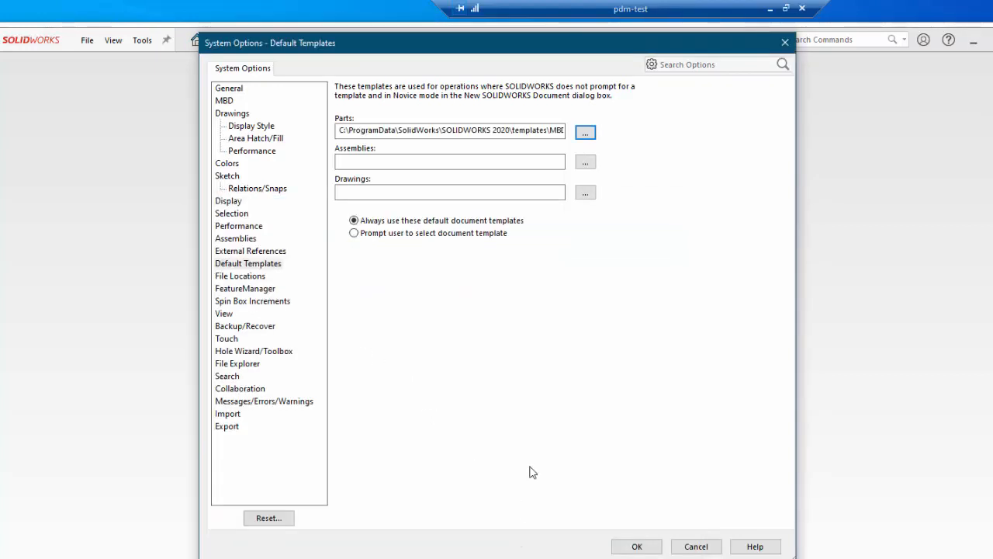
Set the MBD assembly template as the default for assemblies
{"action": "left_click", "coordinate": [584, 161]}
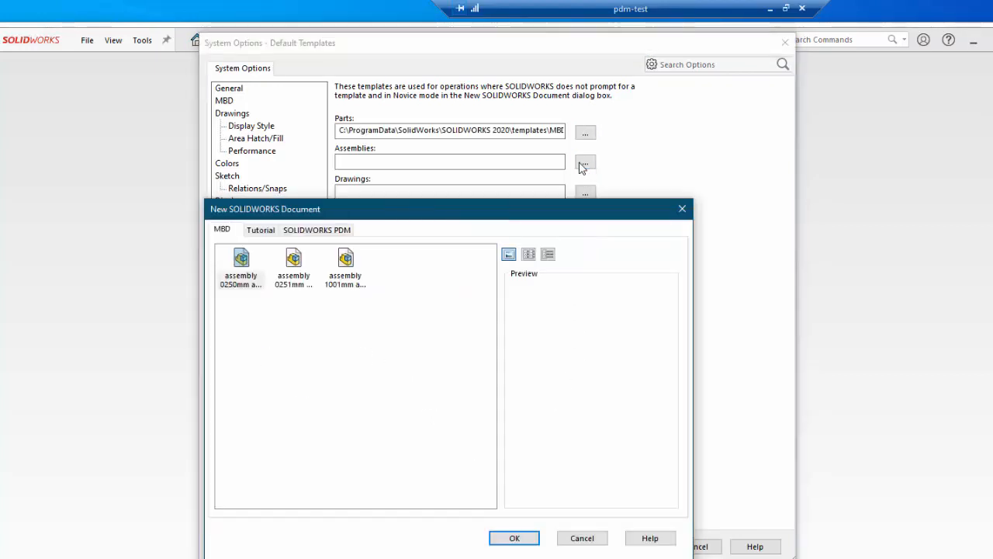
{"action": "left_click", "coordinate": [515, 537]}
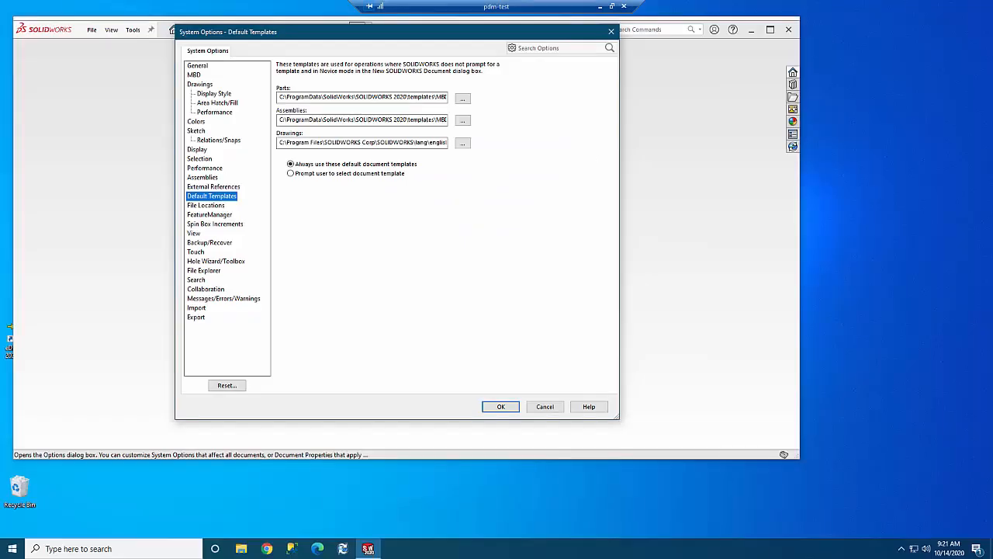
Confirm the System Options and exit SOLIDWORKS 2020
{"action": "left_click", "coordinate": [500, 406]}
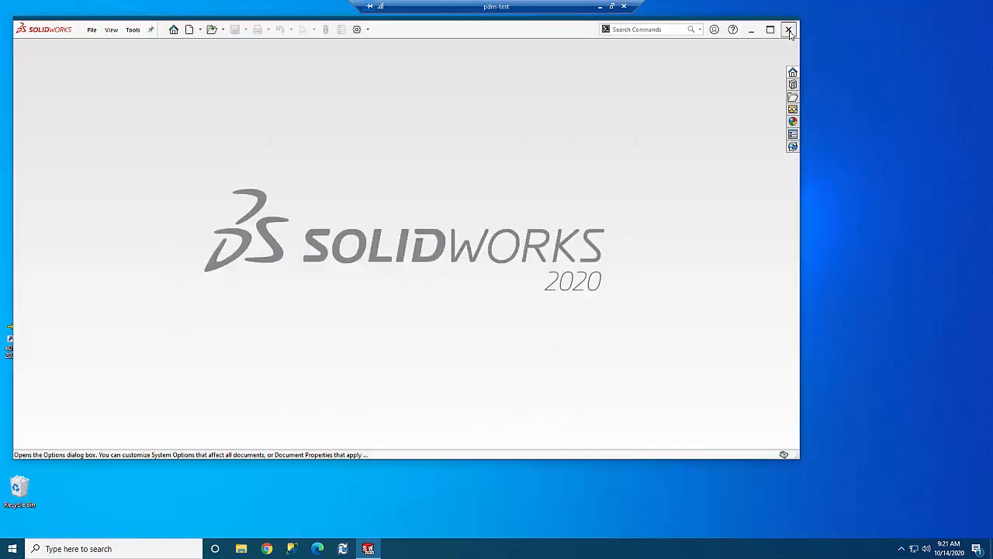
{"action": "left_click", "coordinate": [788, 29]}
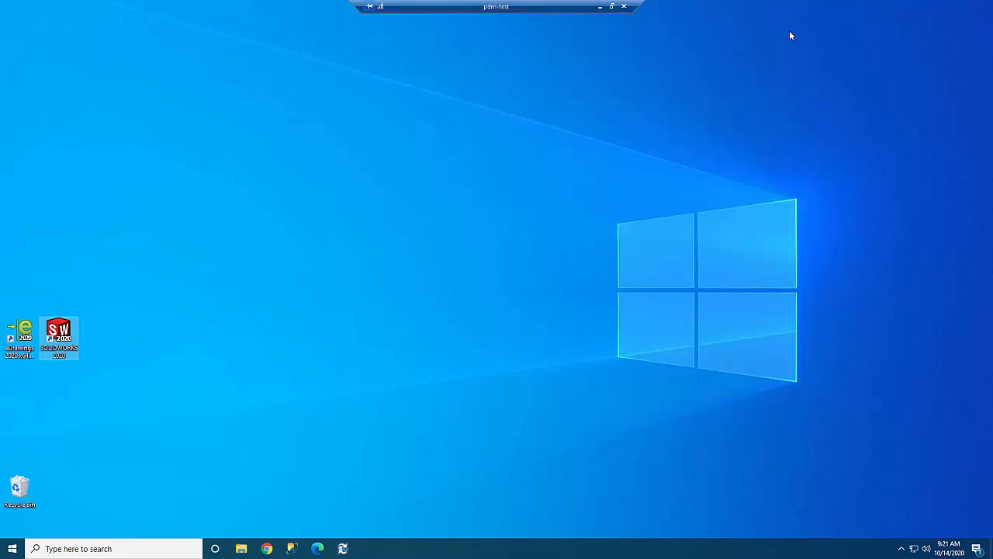
{"action": "mouse_move", "coordinate": [835, 102]}
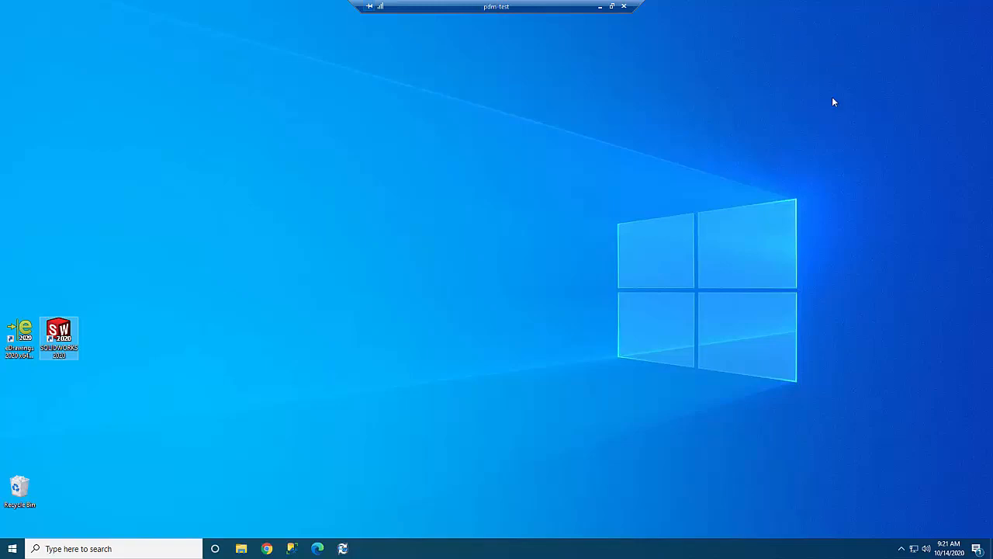
{"action": "mouse_move", "coordinate": [530, 363]}
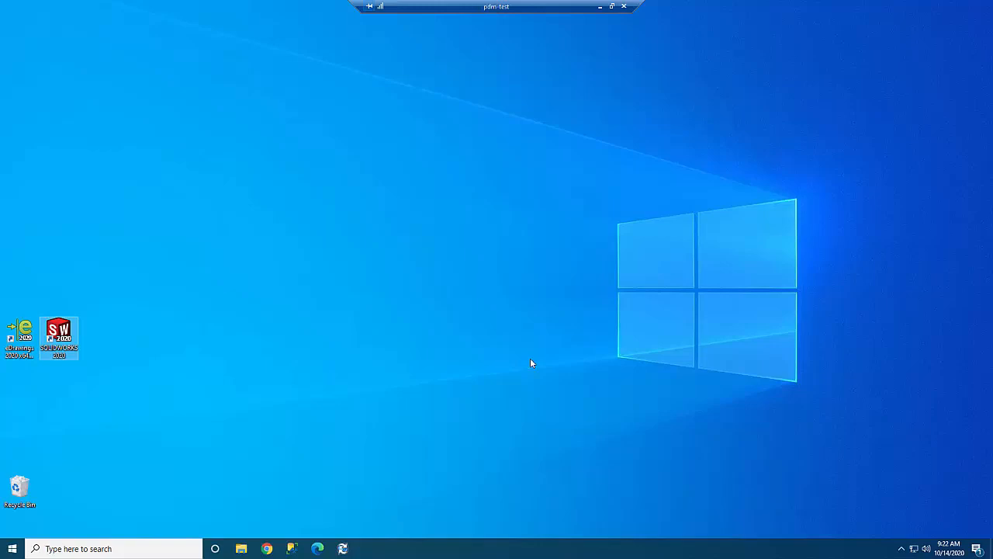
{"action": "mouse_move", "coordinate": [247, 515]}
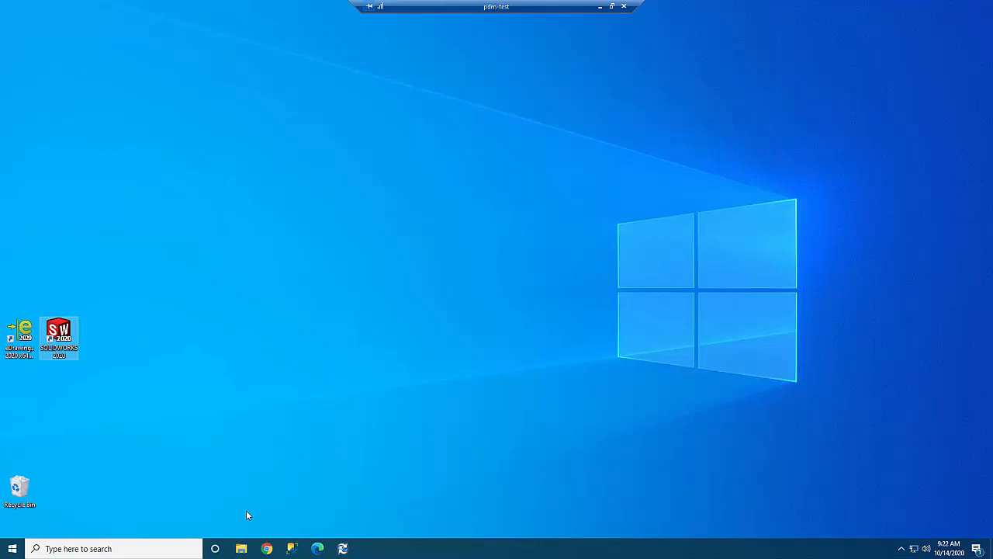
Bring up File Explorer, enlarge it and open the Acme vault folder
{"action": "left_click", "coordinate": [239, 549]}
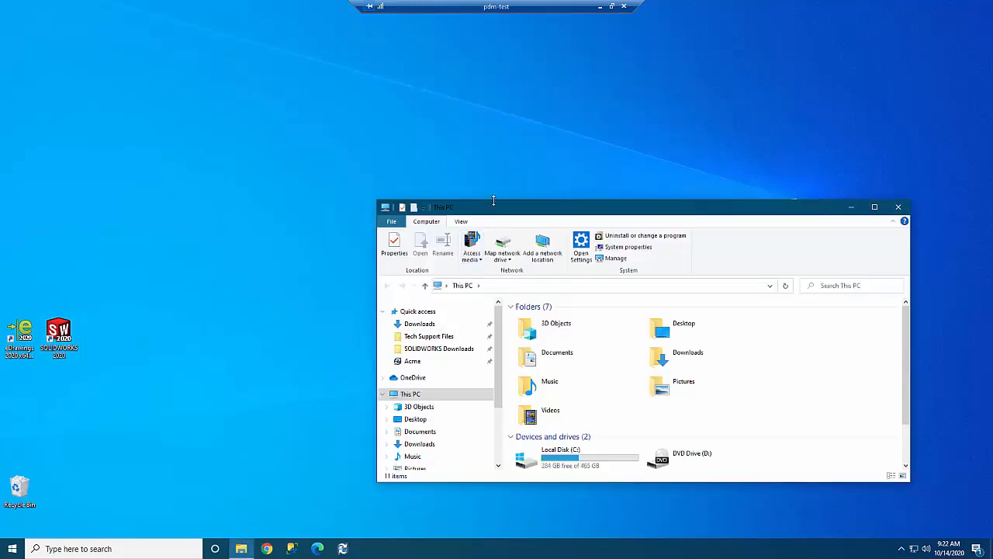
{"action": "left_click_drag", "start_coordinate": [494, 208], "coordinate": [475, 49]}
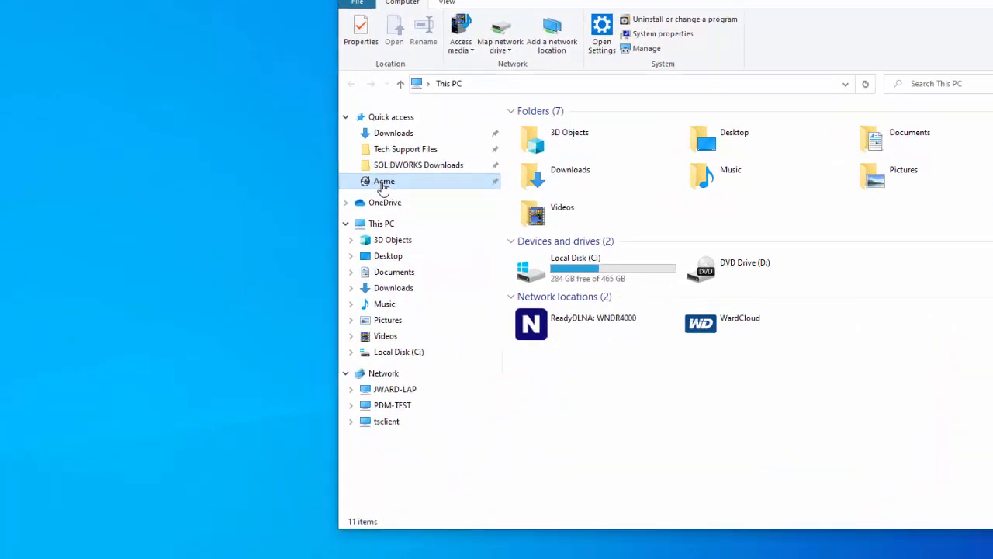
{"action": "double_click", "coordinate": [384, 180]}
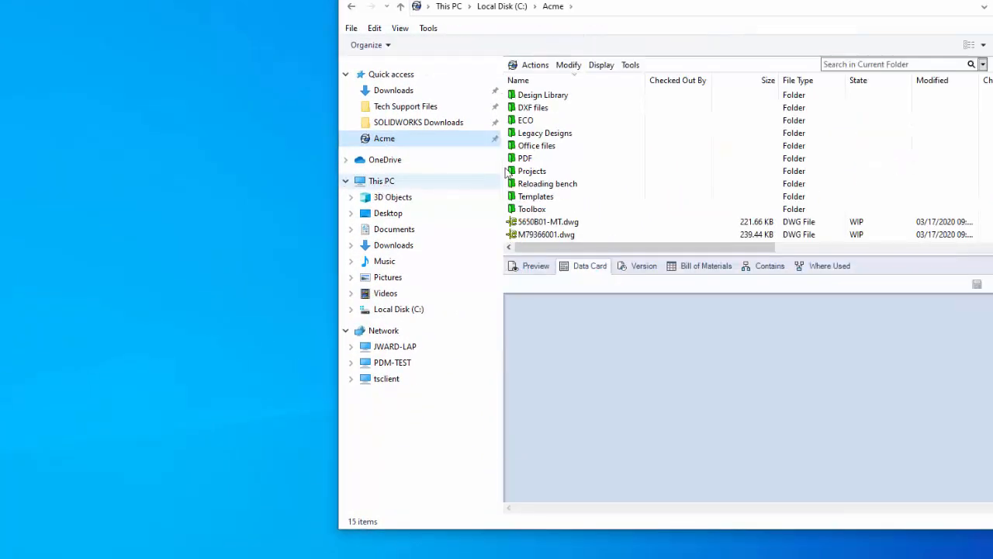
Right-drag a C: drive folder to the desktop and create a shortcut to it there
{"action": "left_click", "coordinate": [524, 158]}
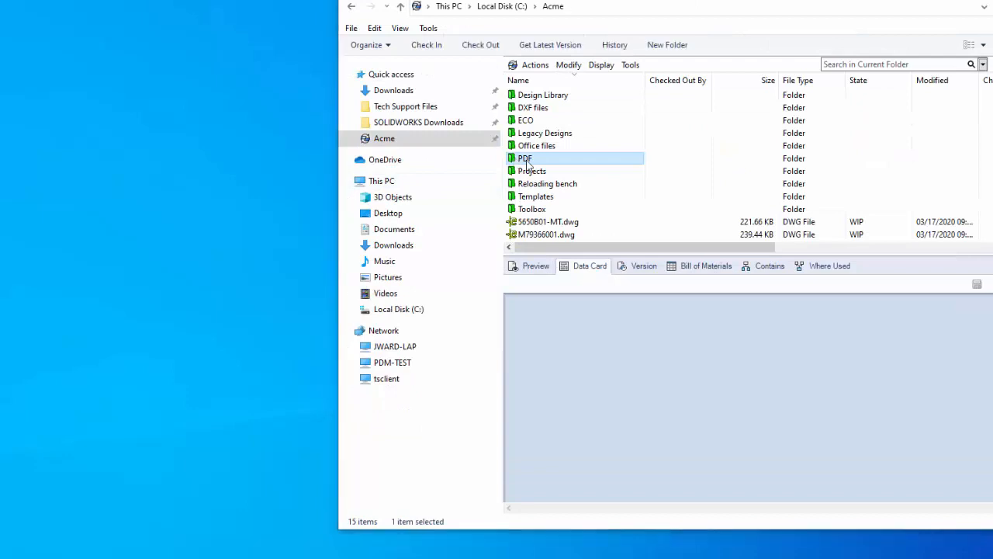
{"action": "mouse_move", "coordinate": [222, 198]}
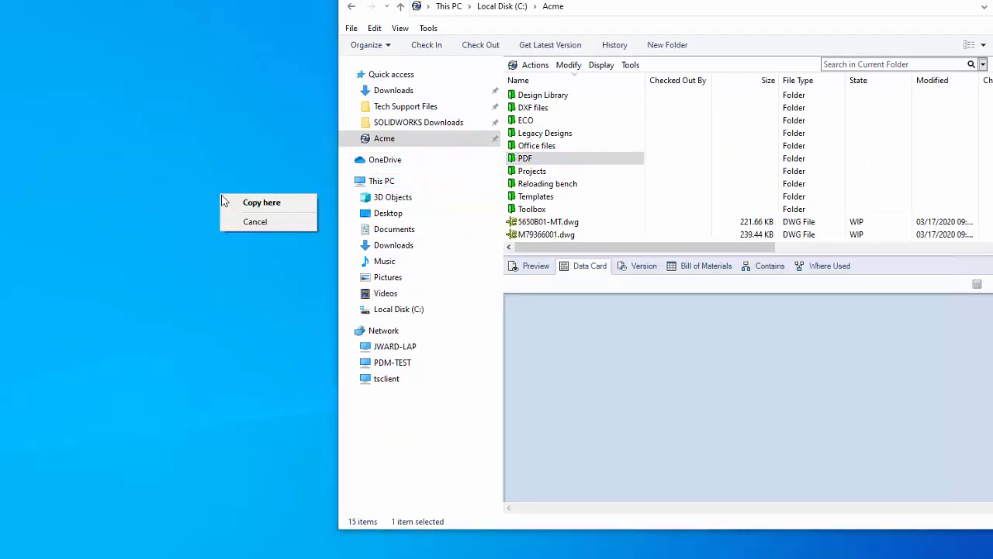
{"action": "mouse_move", "coordinate": [264, 225]}
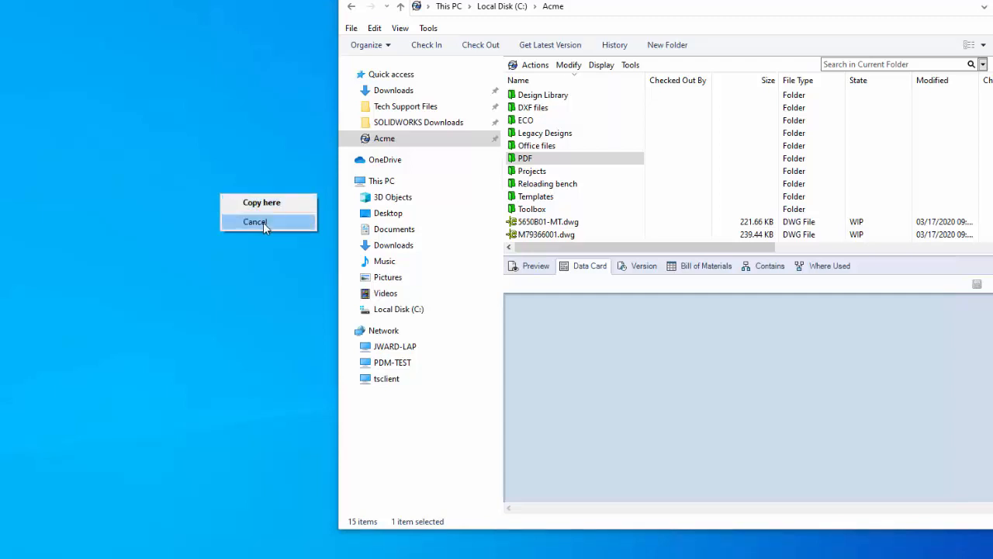
{"action": "left_click", "coordinate": [254, 221]}
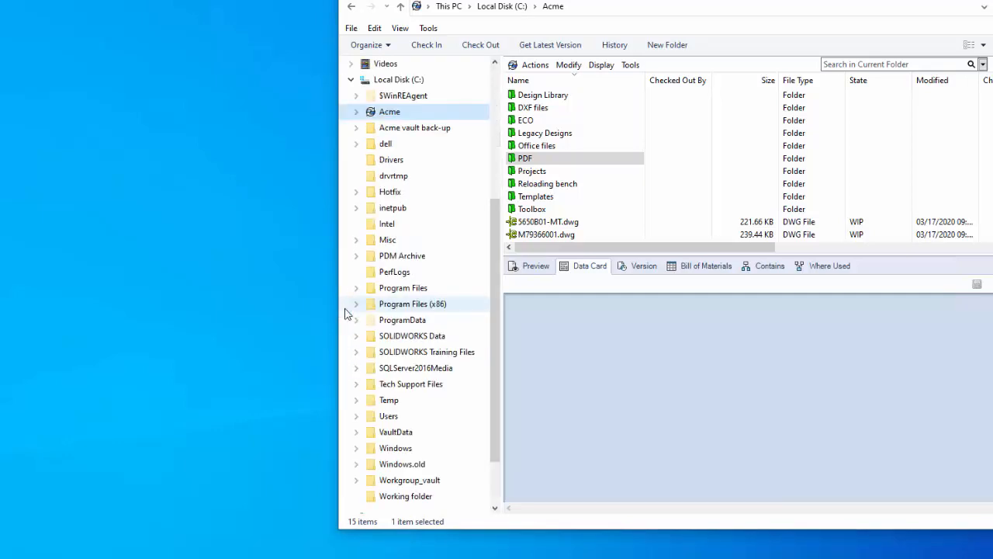
{"action": "mouse_move", "coordinate": [372, 226]}
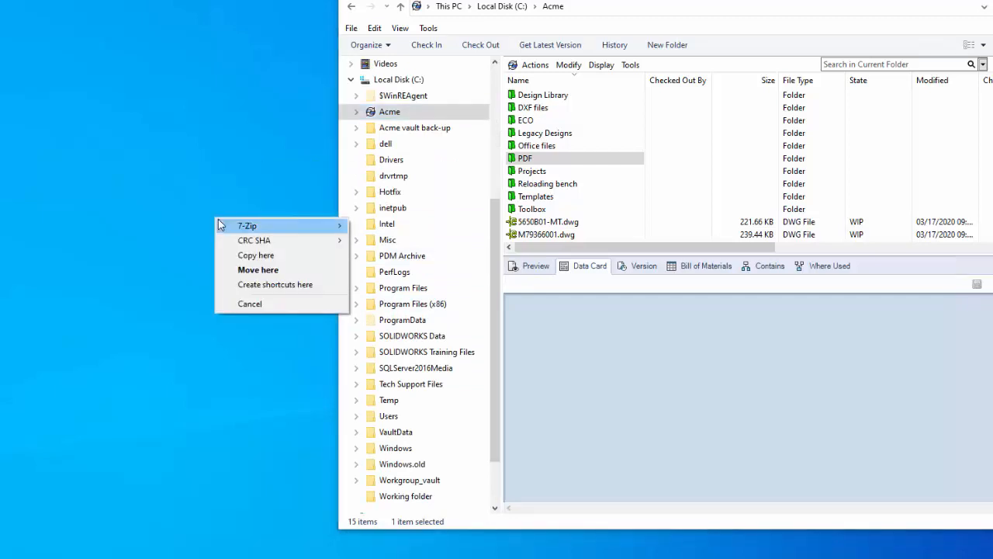
{"action": "left_click", "coordinate": [274, 284]}
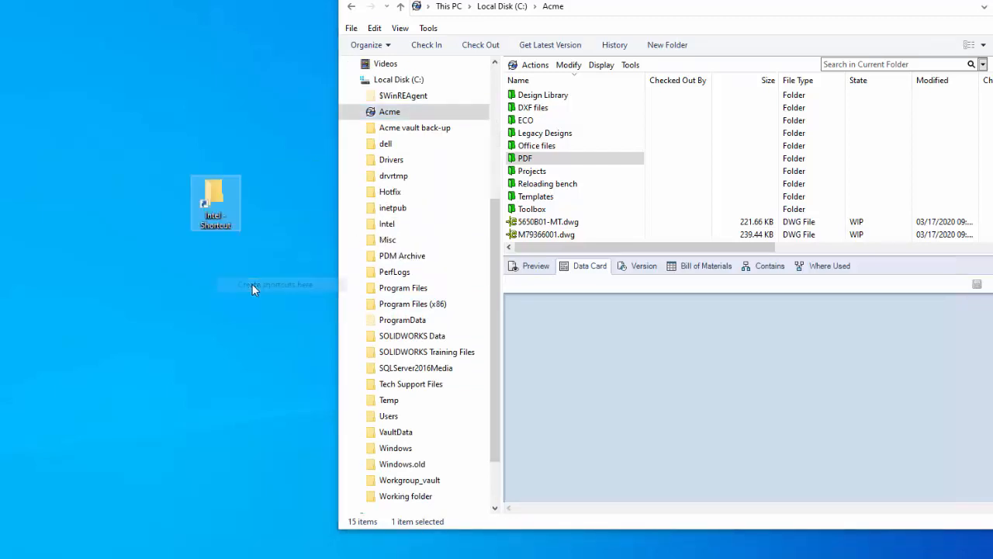
{"action": "mouse_move", "coordinate": [267, 275]}
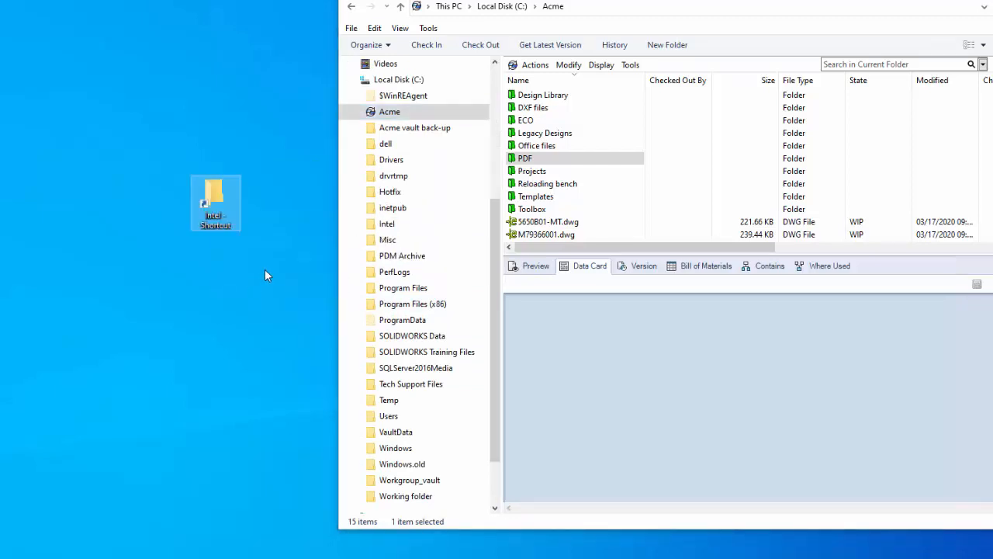
{"action": "mouse_move", "coordinate": [216, 217]}
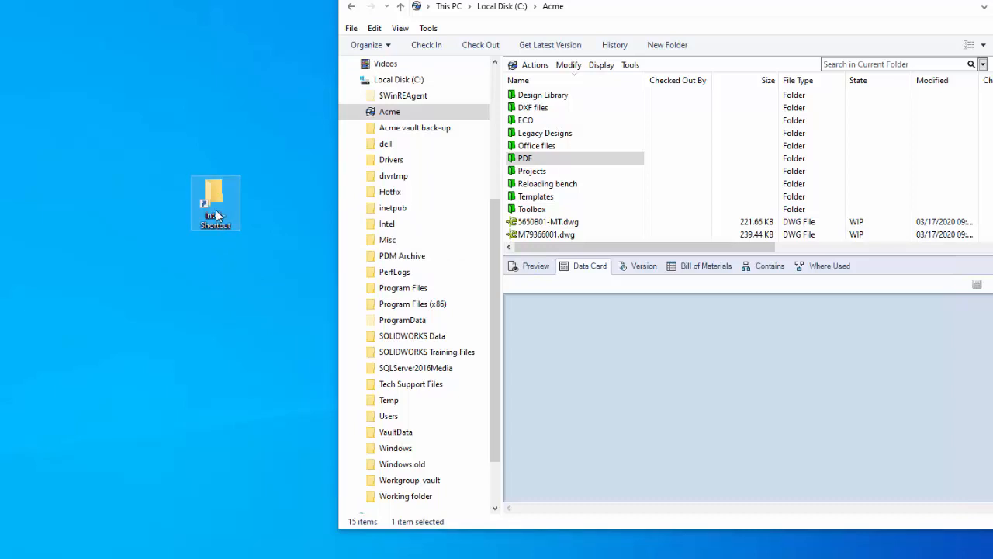
In the shortcut's Properties, select its current Intel target path
{"action": "right_click", "coordinate": [216, 209]}
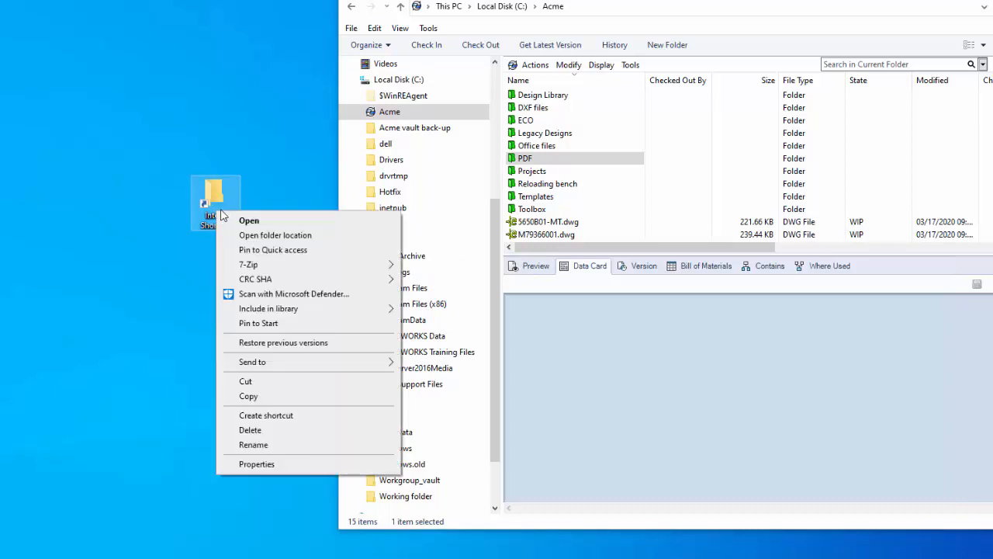
{"action": "mouse_move", "coordinate": [268, 471]}
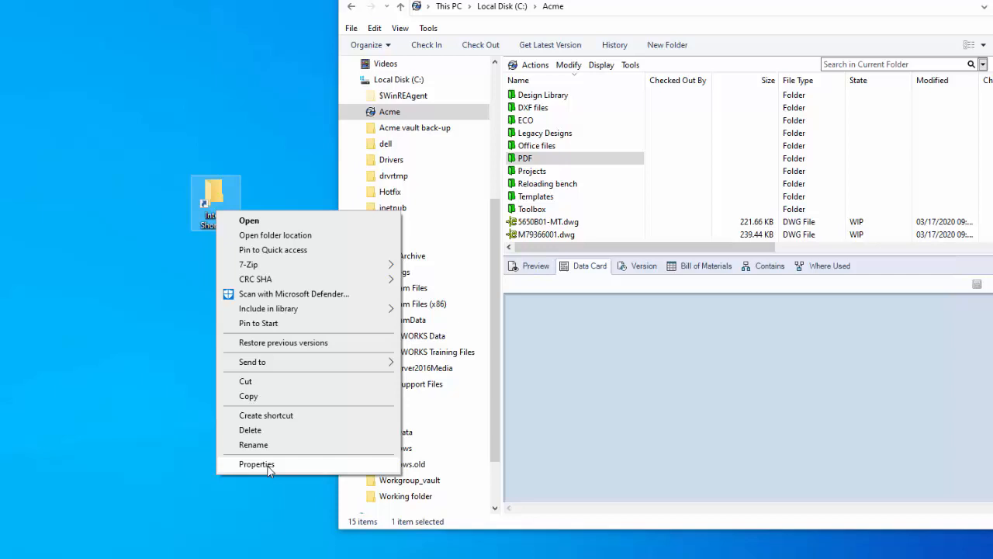
{"action": "left_click", "coordinate": [256, 464]}
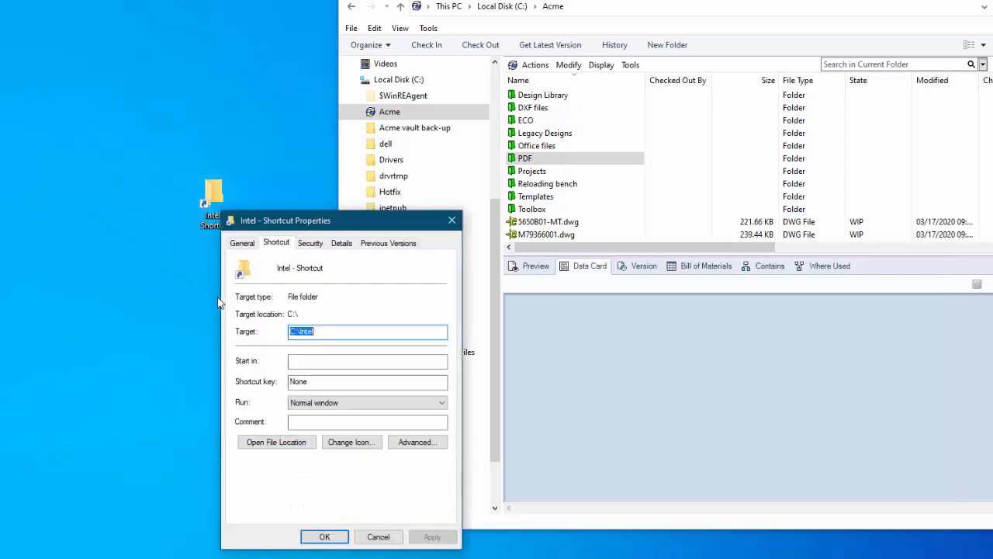
{"action": "left_click", "coordinate": [329, 332]}
{"action": "type", "text": "Acm"}
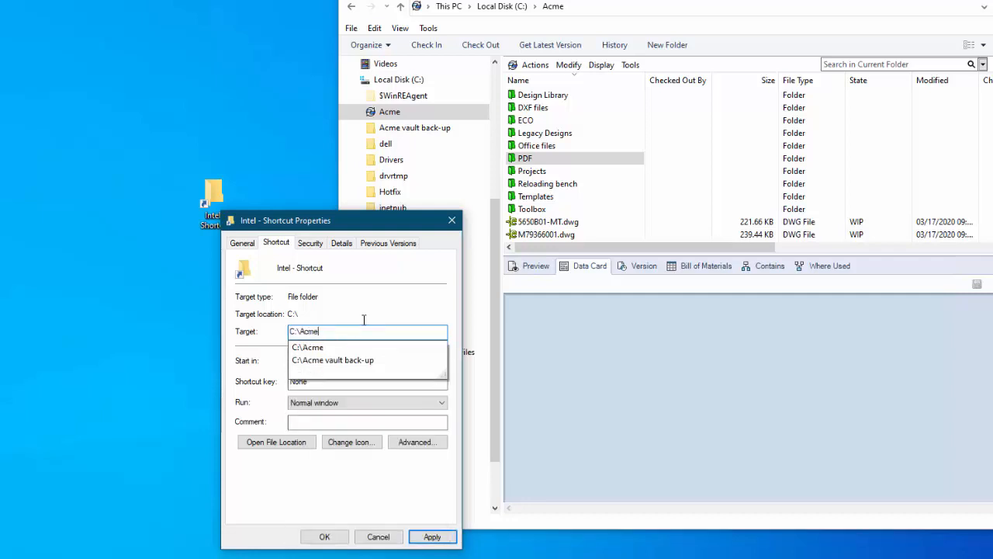
Change the target to C:\Acme, apply it and confirm the vault shortcut
{"action": "left_click", "coordinate": [383, 487]}
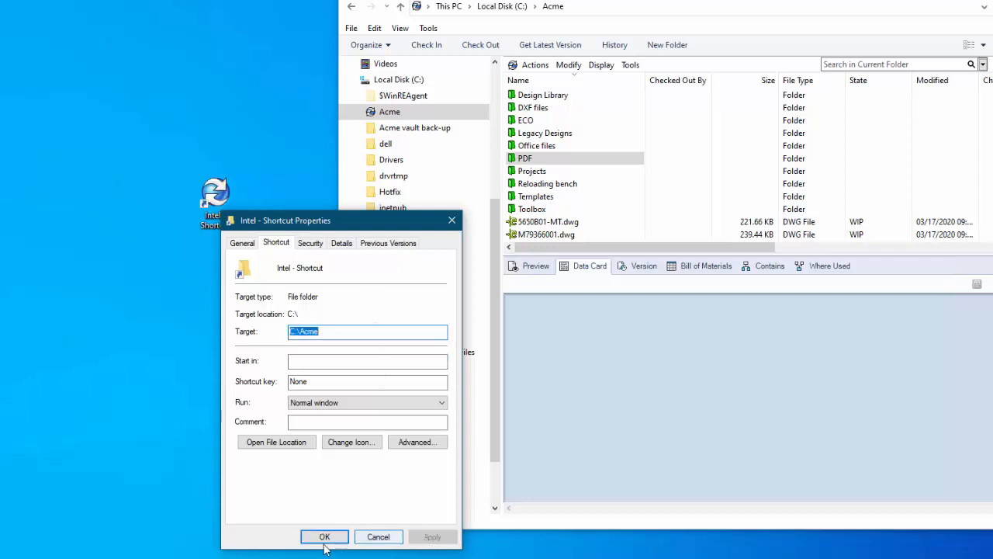
{"action": "left_click", "coordinate": [323, 537]}
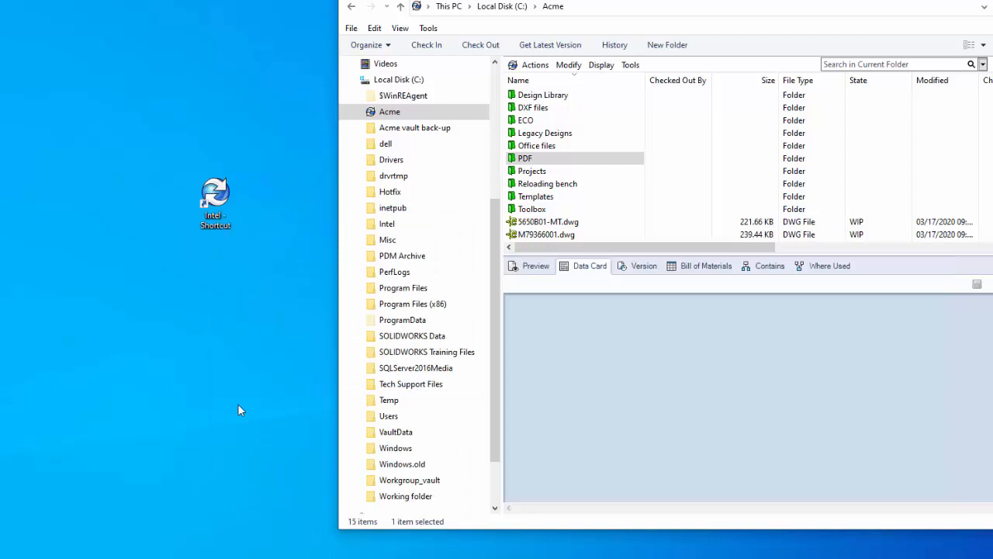
{"action": "left_click", "coordinate": [214, 198]}
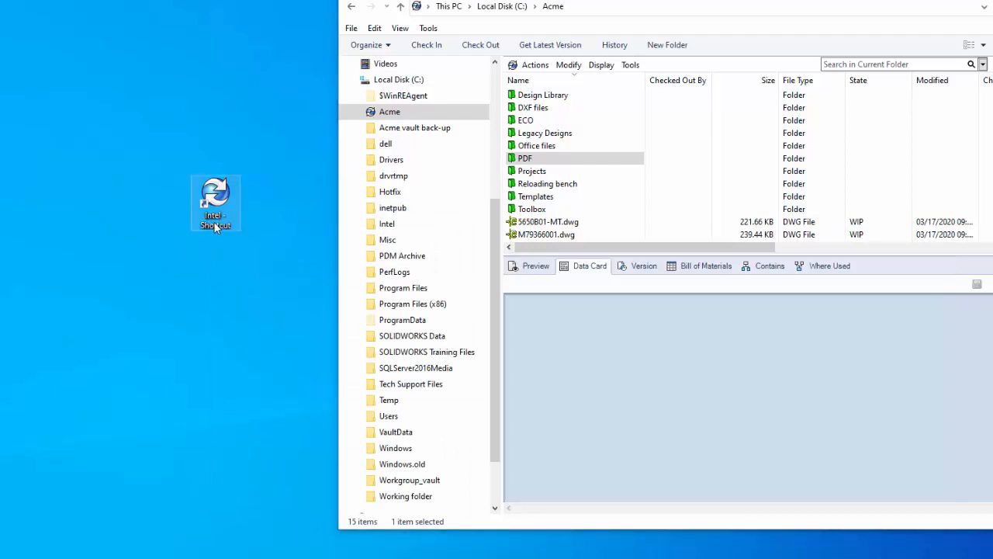
Bring up the Win+X power user menu from the Start button
{"action": "left_click", "coordinate": [216, 220]}
{"action": "type", "text": "PDM"}
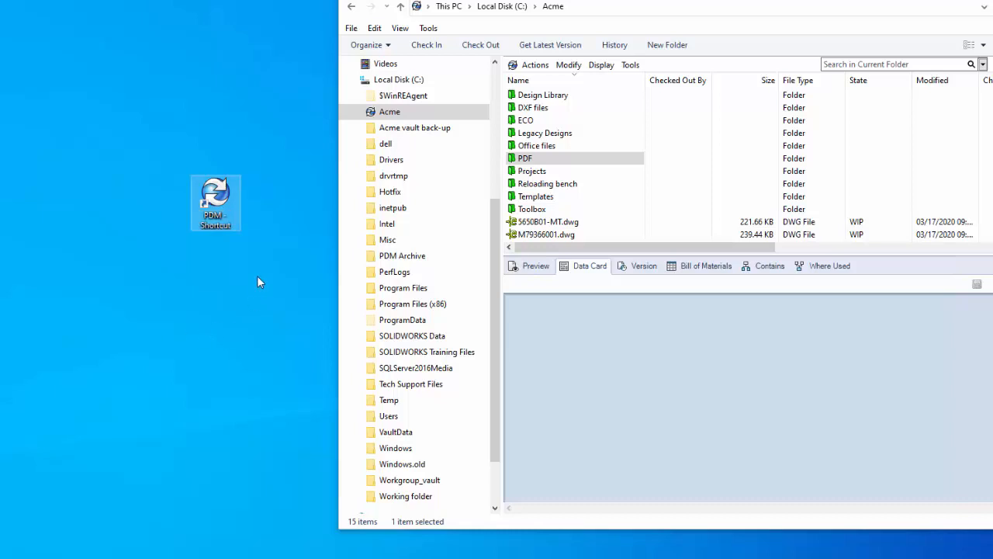
{"action": "mouse_move", "coordinate": [270, 269]}
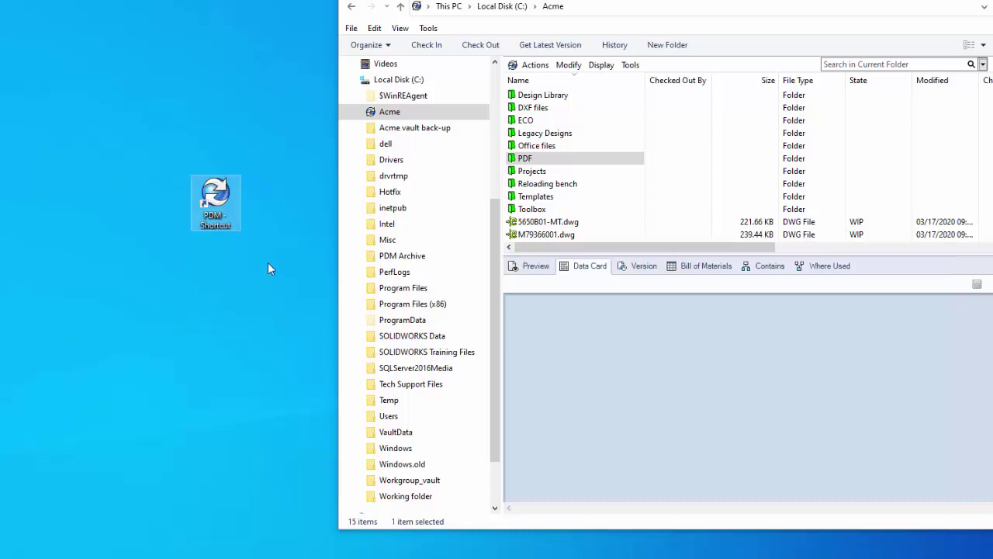
{"action": "mouse_move", "coordinate": [137, 405]}
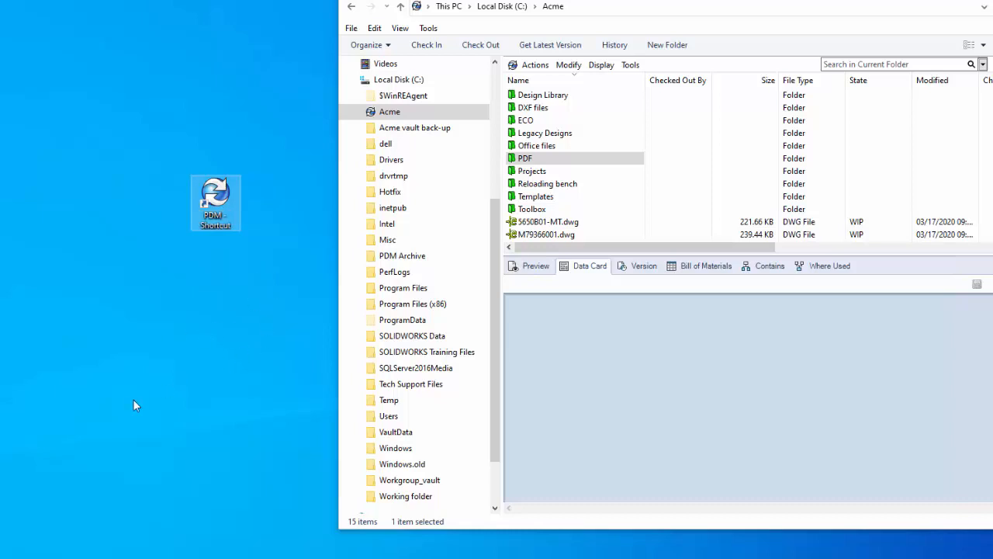
{"action": "mouse_move", "coordinate": [130, 407]}
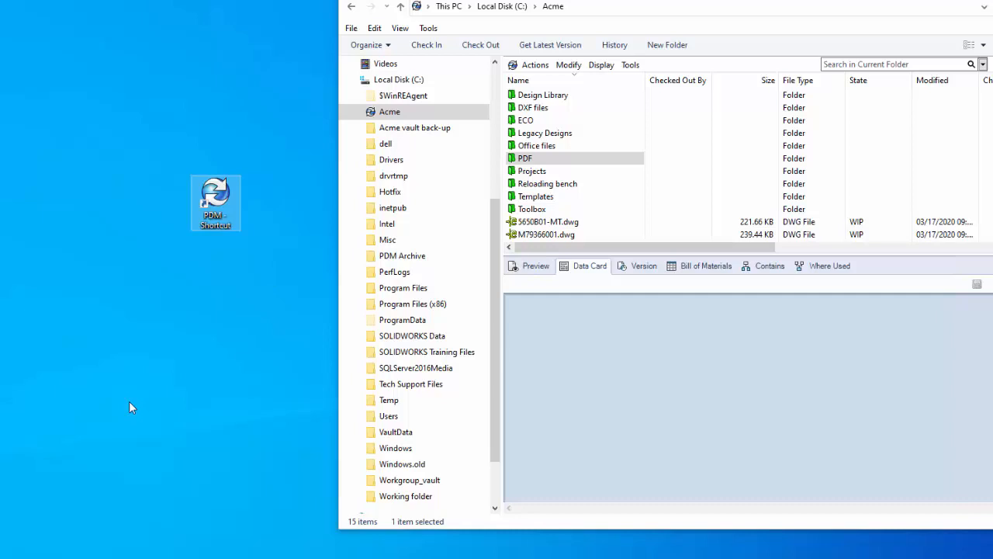
{"action": "mouse_move", "coordinate": [114, 393]}
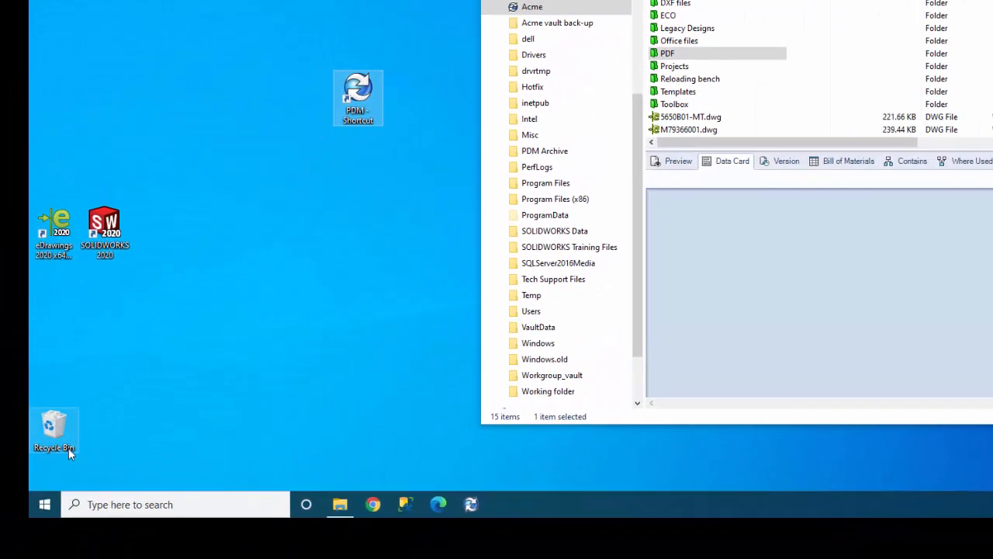
{"action": "mouse_move", "coordinate": [43, 505]}
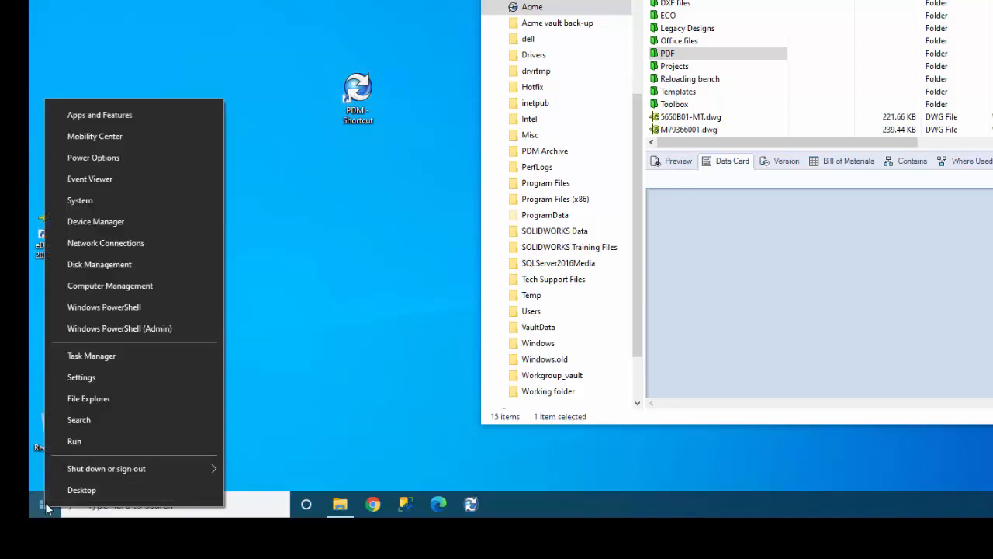
{"action": "mouse_move", "coordinate": [253, 444]}
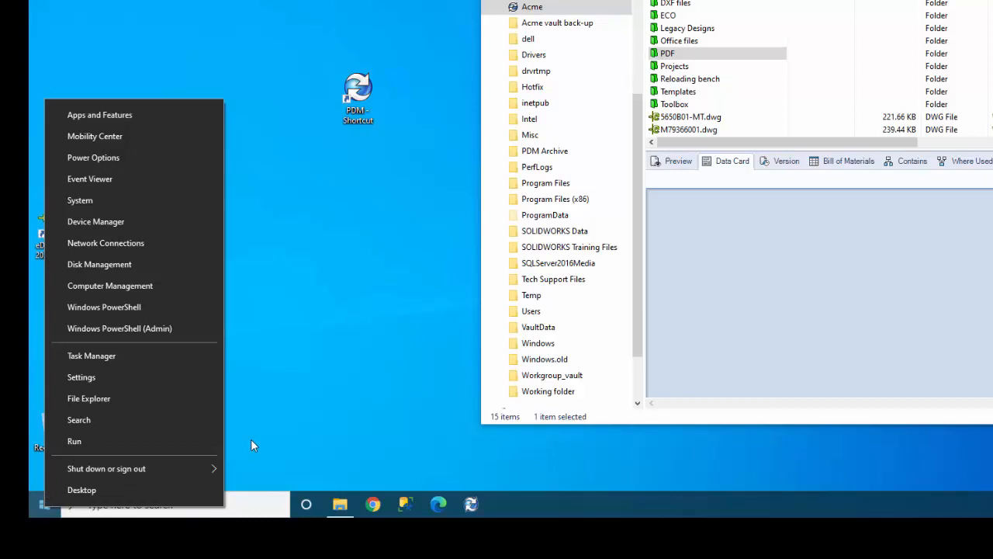
Run shell:common startup to show the all-users Startup folder in File Explorer
{"action": "left_click", "coordinate": [253, 445]}
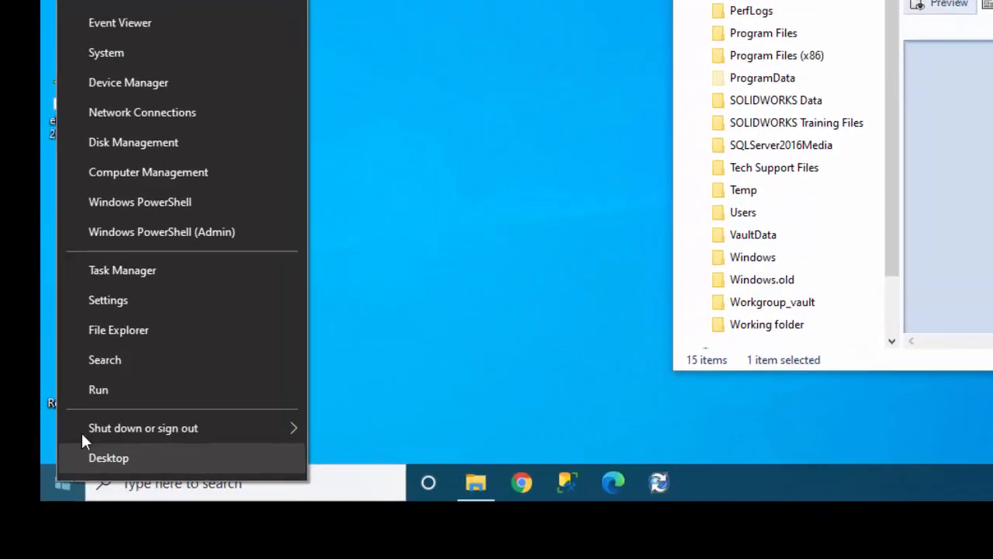
{"action": "left_click", "coordinate": [99, 390]}
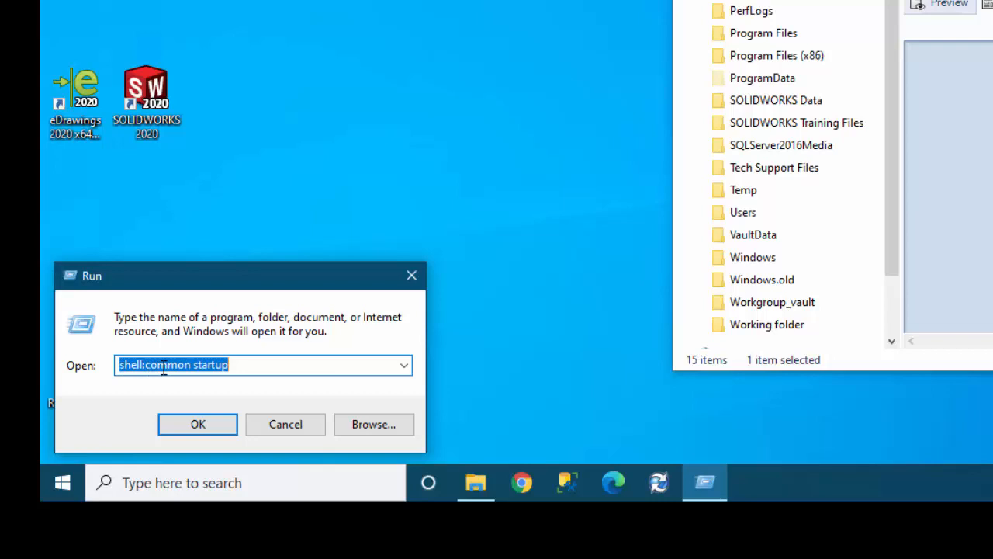
{"action": "mouse_move", "coordinate": [183, 372]}
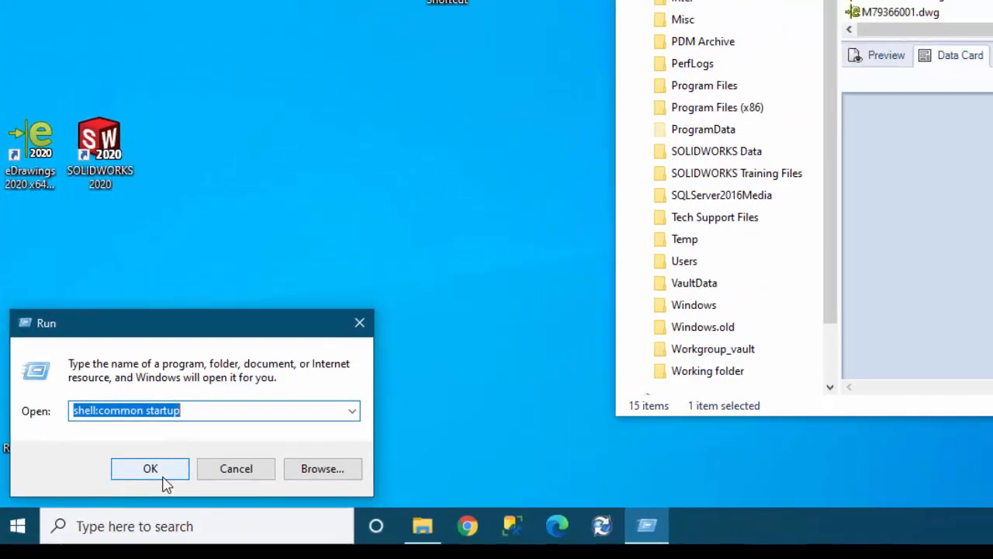
{"action": "left_click", "coordinate": [149, 469]}
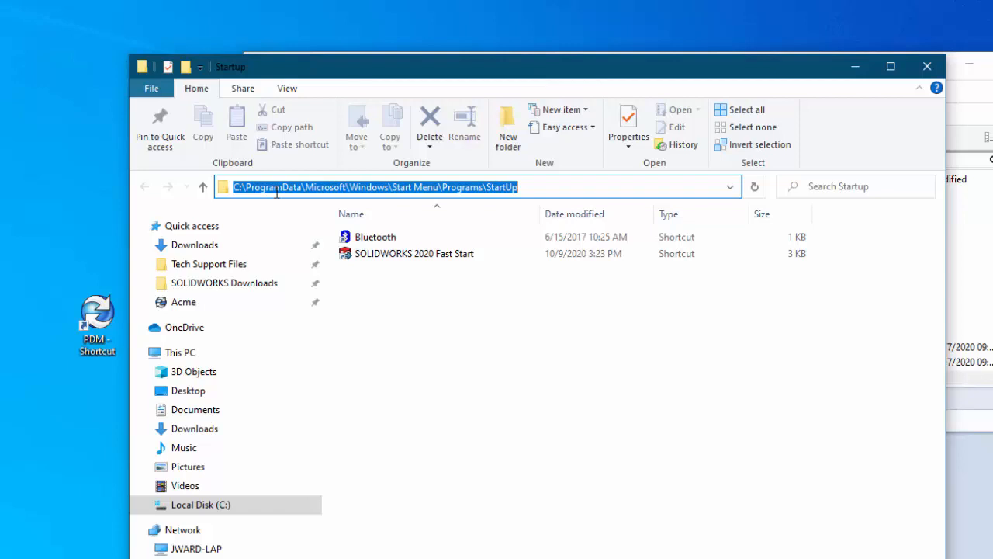
{"action": "mouse_move", "coordinate": [295, 186]}
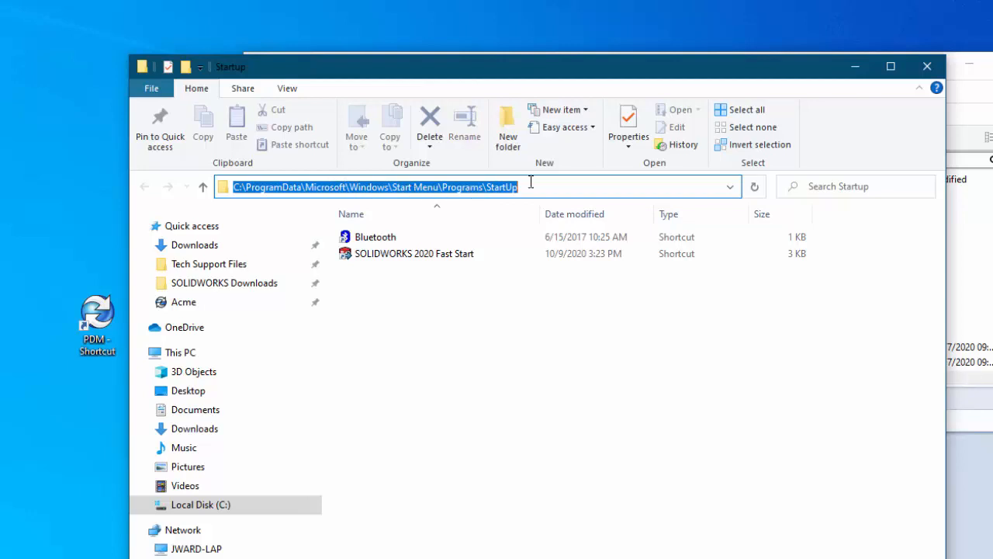
{"action": "mouse_move", "coordinate": [537, 199]}
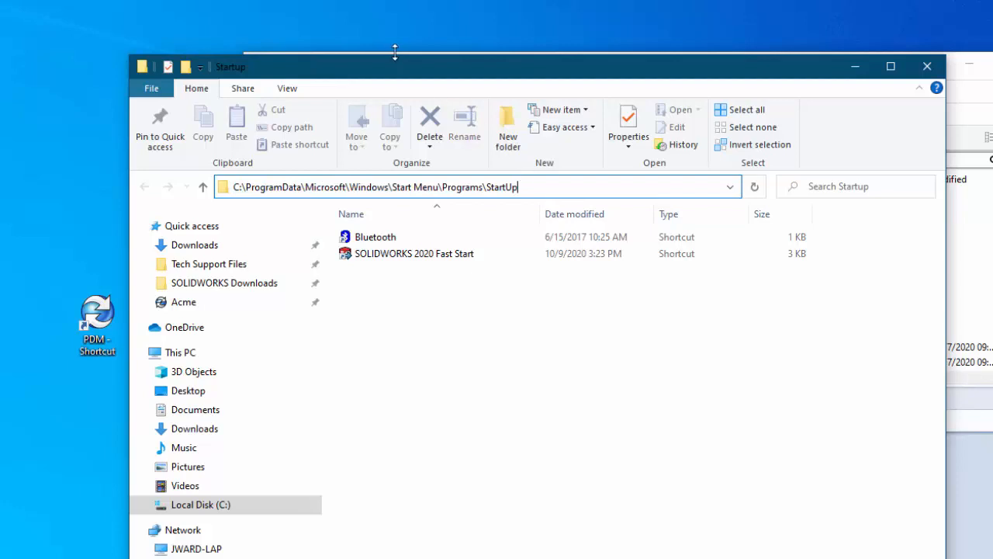
{"action": "mouse_move", "coordinate": [400, 81]}
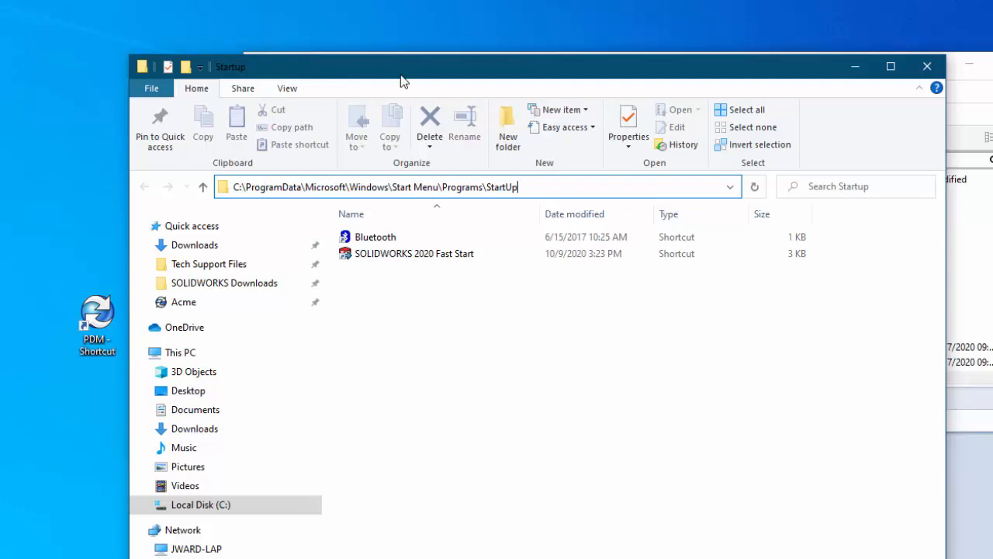
Drag the PDM vault shortcut into the all-users Startup folder and grant administrator permission
{"action": "left_click", "coordinate": [96, 320]}
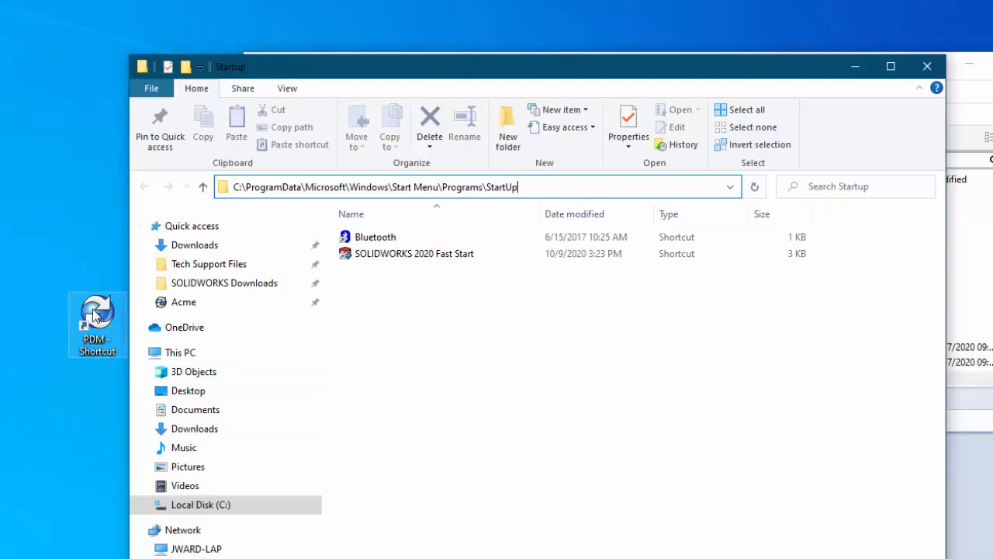
{"action": "left_click_drag", "start_coordinate": [97, 321], "coordinate": [401, 326]}
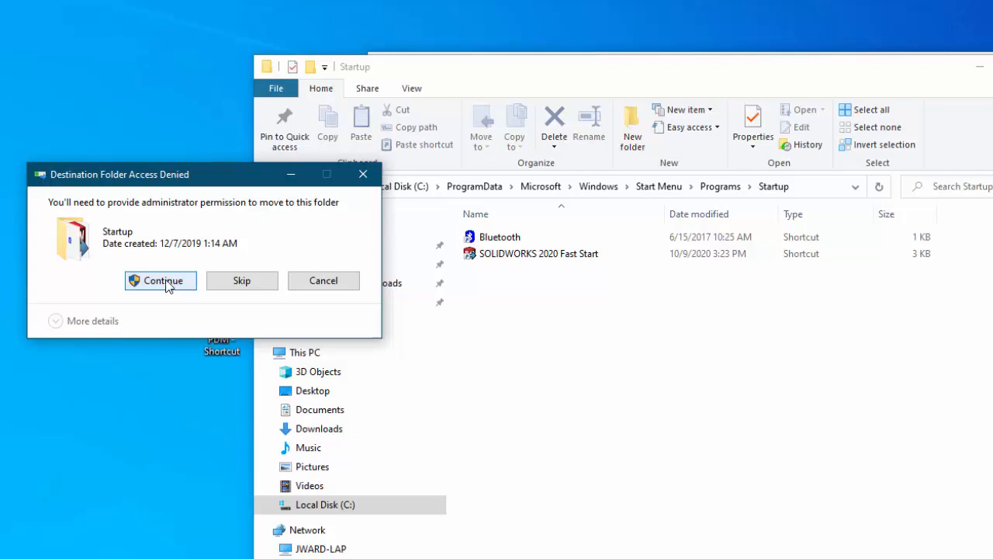
{"action": "left_click", "coordinate": [161, 279]}
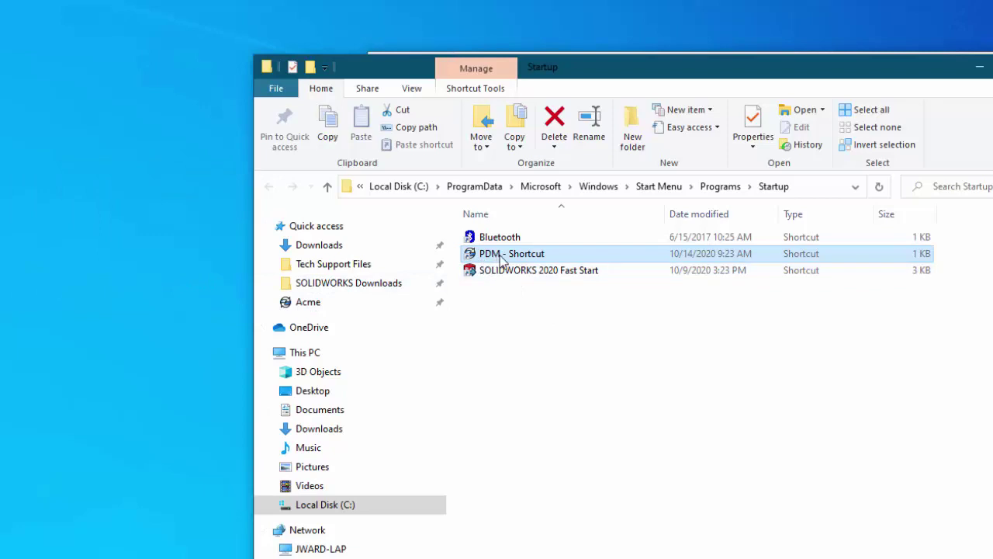
{"action": "mouse_move", "coordinate": [498, 258]}
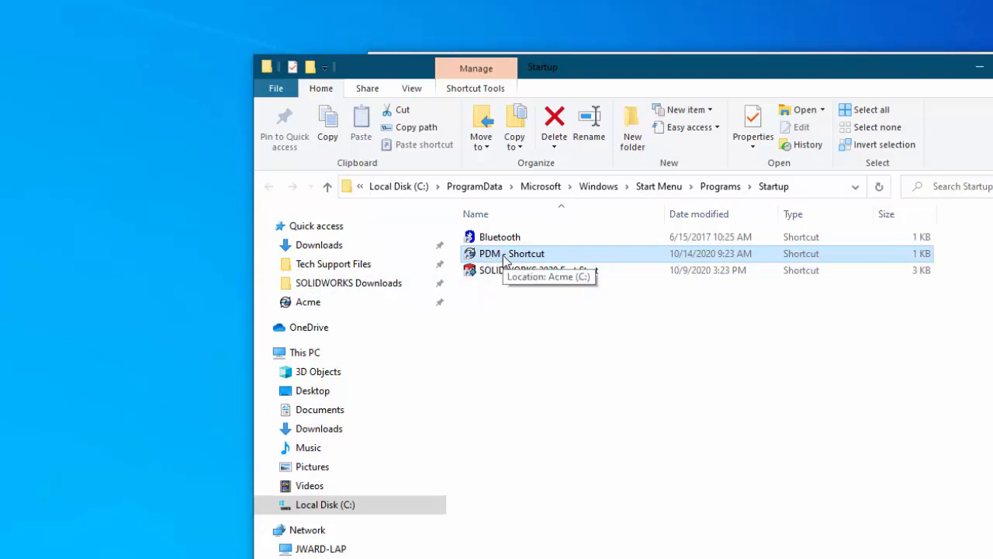
{"action": "mouse_move", "coordinate": [586, 375]}
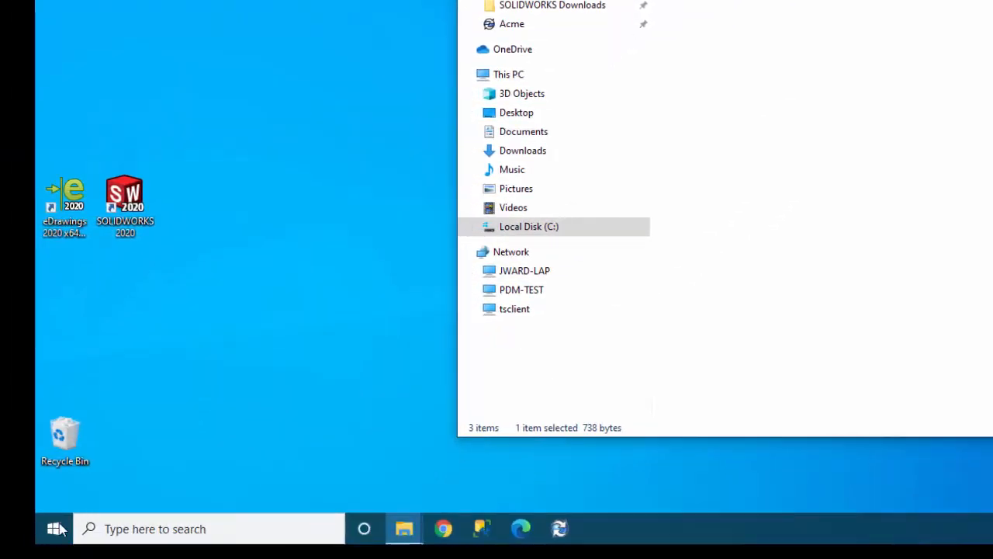
{"action": "mouse_move", "coordinate": [54, 527]}
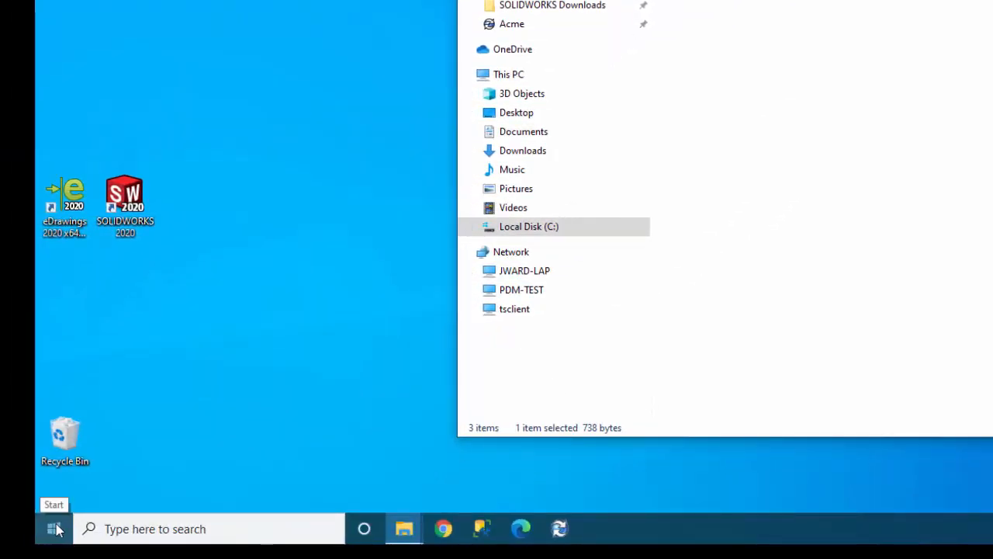
Run shell:startup to show the current user's own (empty) Startup folder
{"action": "right_click", "coordinate": [49, 527]}
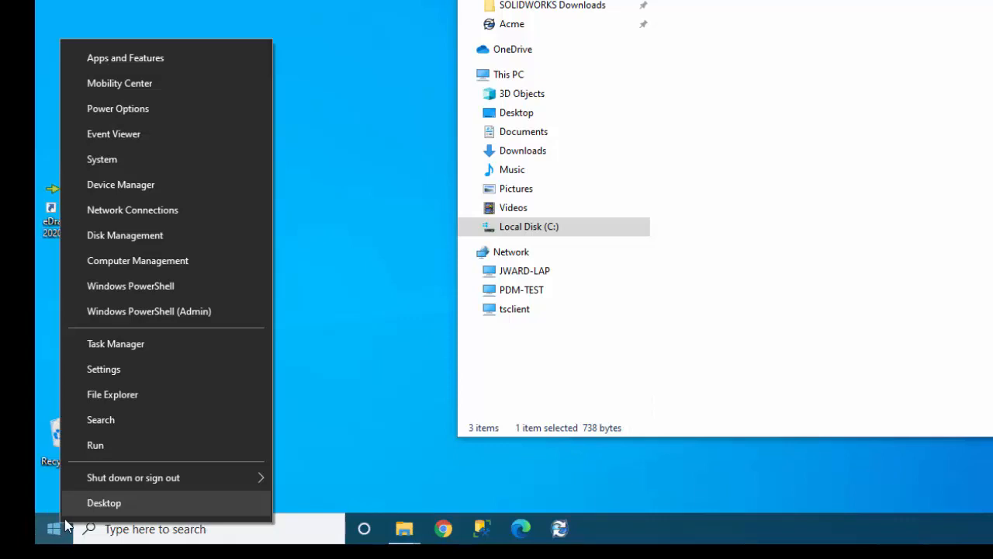
{"action": "left_click", "coordinate": [94, 444]}
{"action": "type", "text": "shell:startup"}
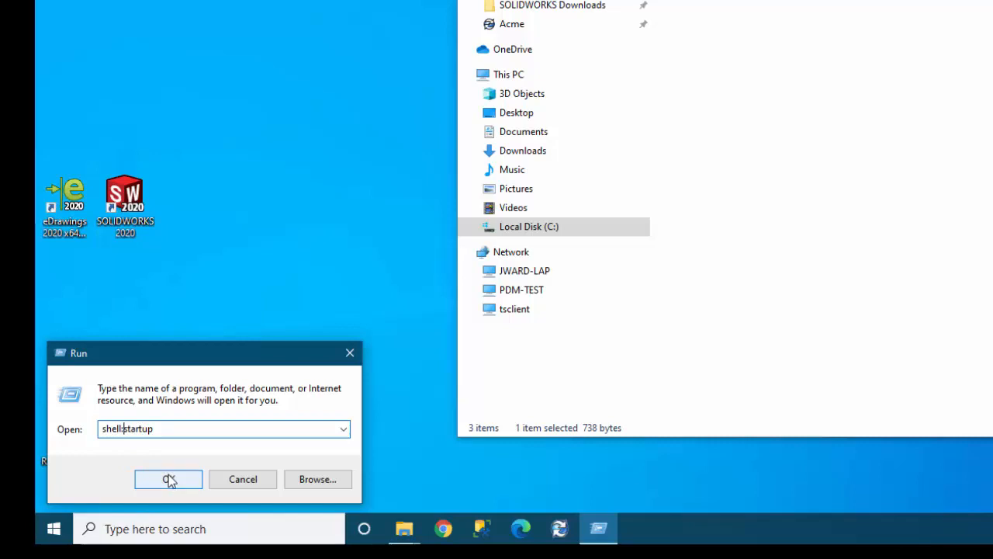
{"action": "left_click", "coordinate": [167, 478]}
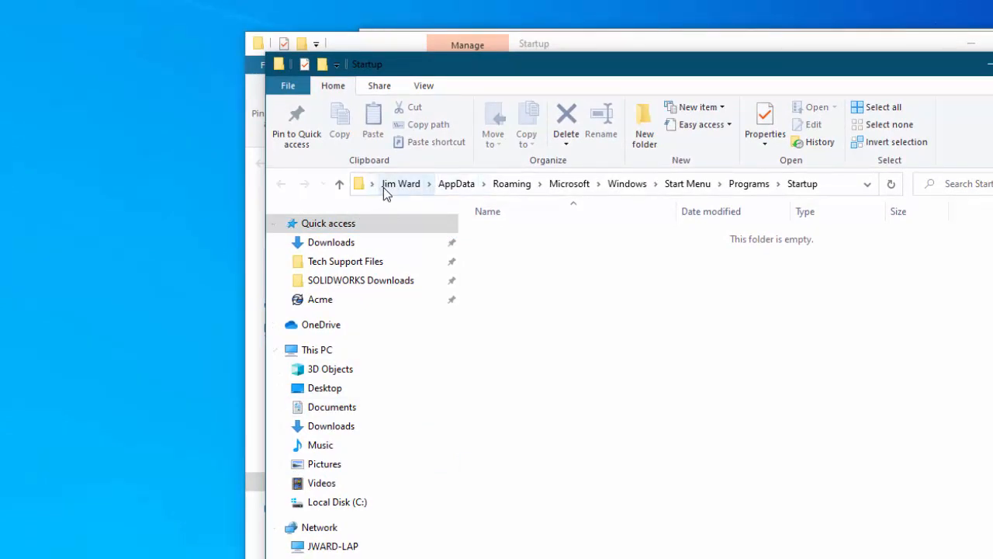
{"action": "mouse_move", "coordinate": [408, 191]}
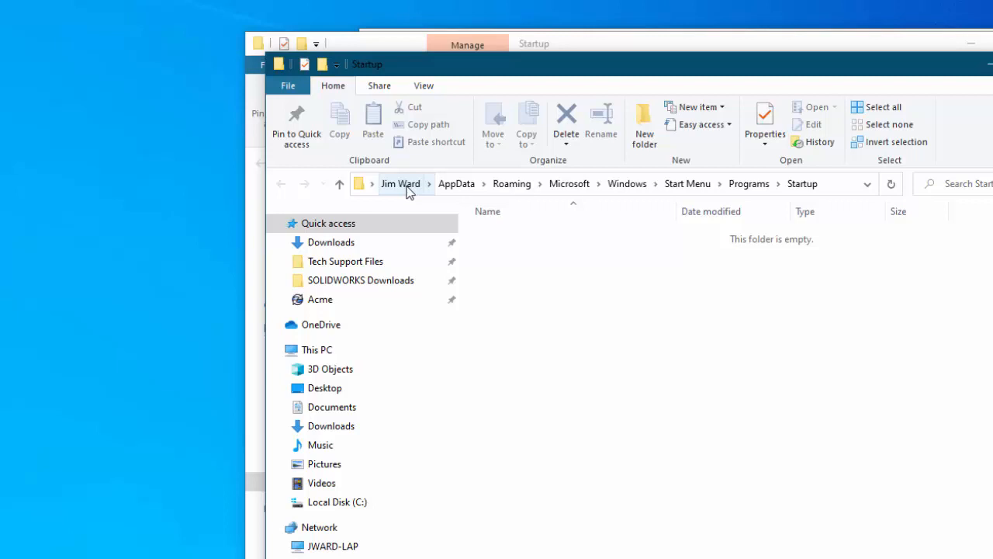
{"action": "mouse_move", "coordinate": [457, 186]}
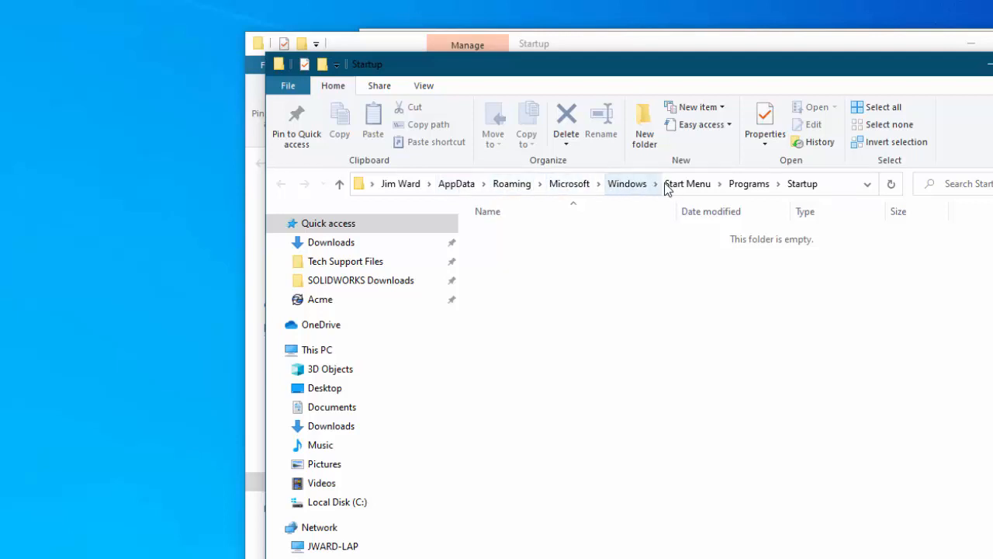
{"action": "mouse_move", "coordinate": [707, 391]}
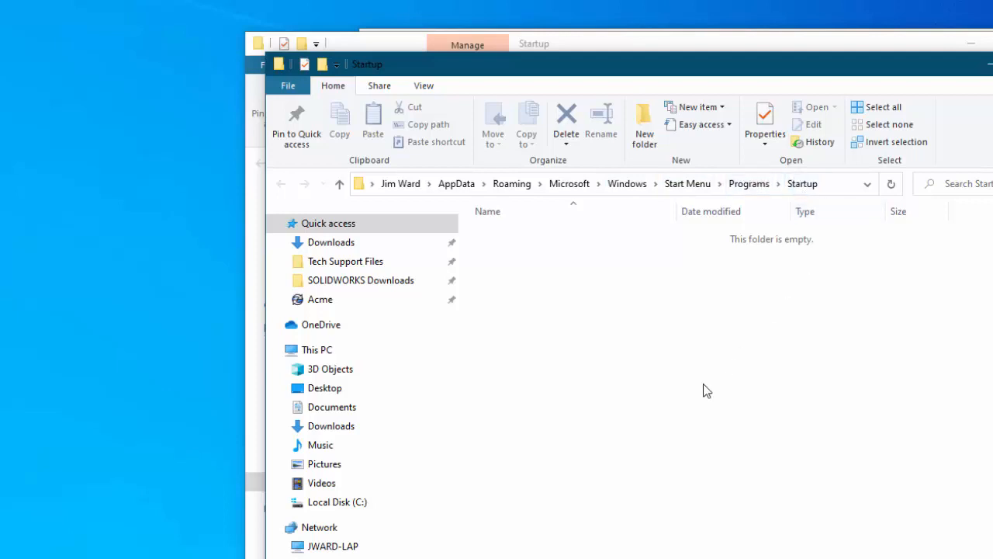
{"action": "mouse_move", "coordinate": [583, 284]}
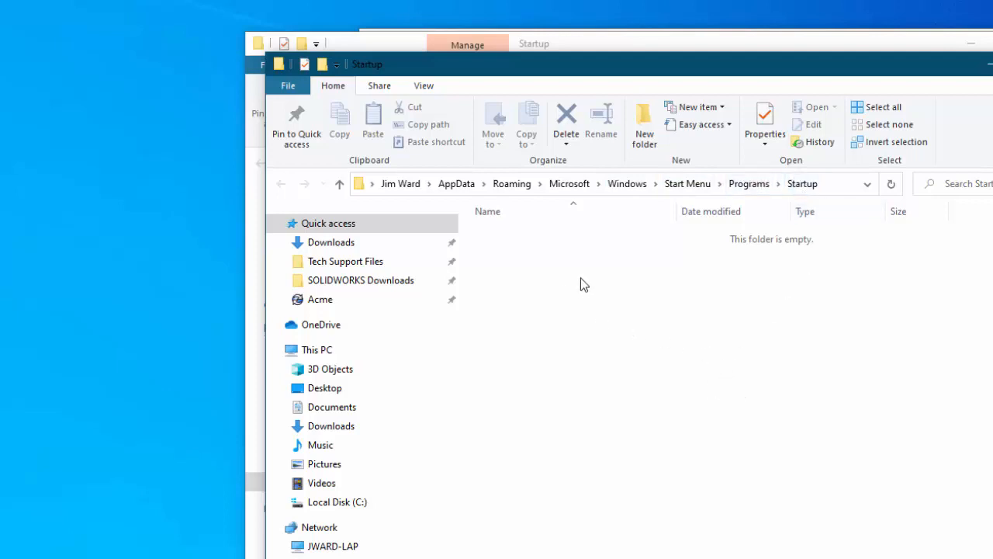
{"action": "mouse_move", "coordinate": [685, 350]}
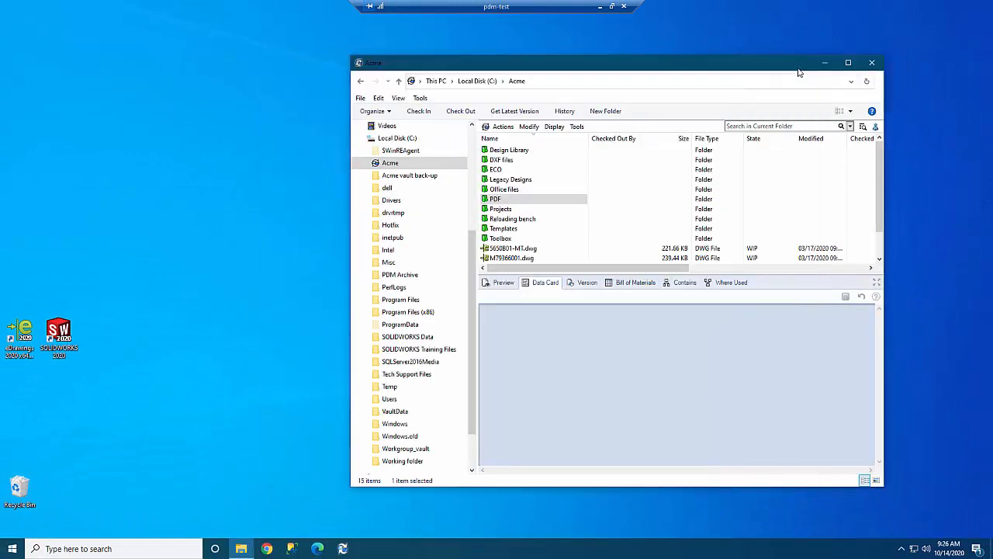
{"action": "mouse_move", "coordinate": [779, 159]}
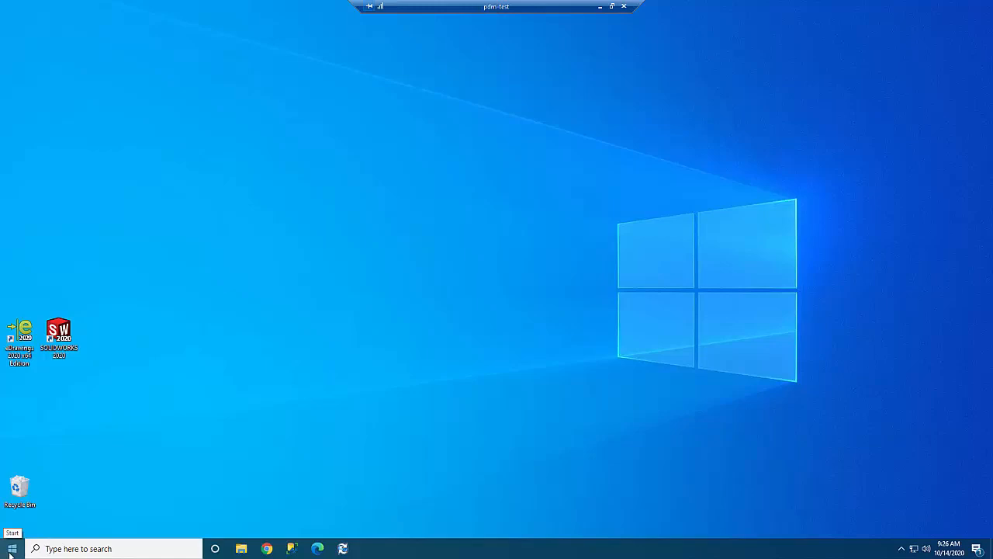
Restart the task computer from the Win+X menu's Shut down or sign out options
{"action": "right_click", "coordinate": [8, 549]}
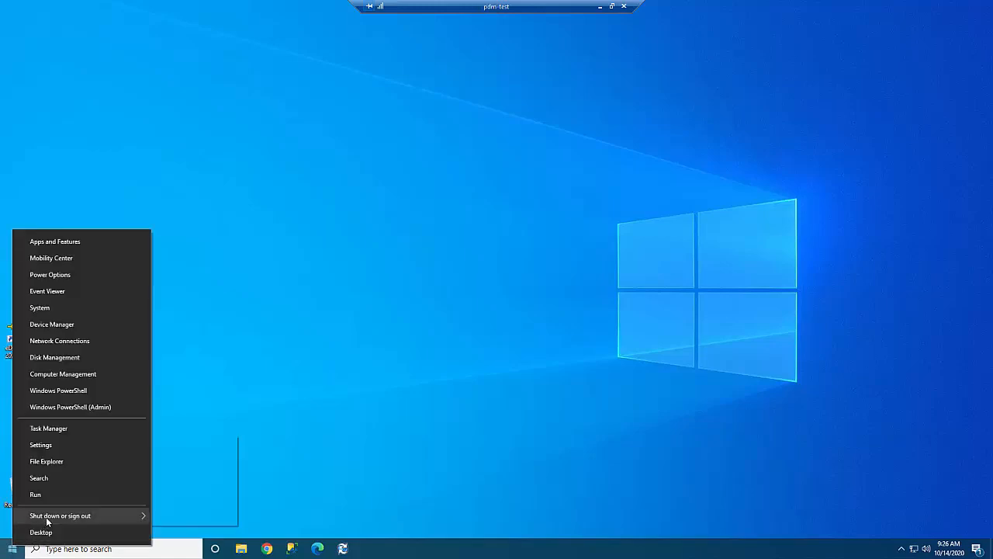
{"action": "left_click", "coordinate": [40, 531]}
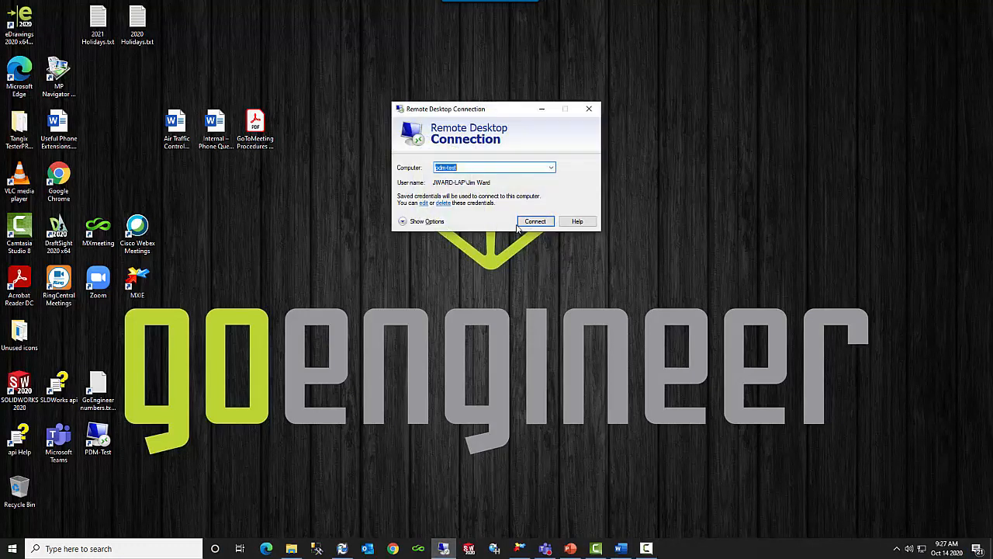
Connect again to the pdm-test computer in Remote Desktop Connection
{"action": "left_click", "coordinate": [535, 220]}
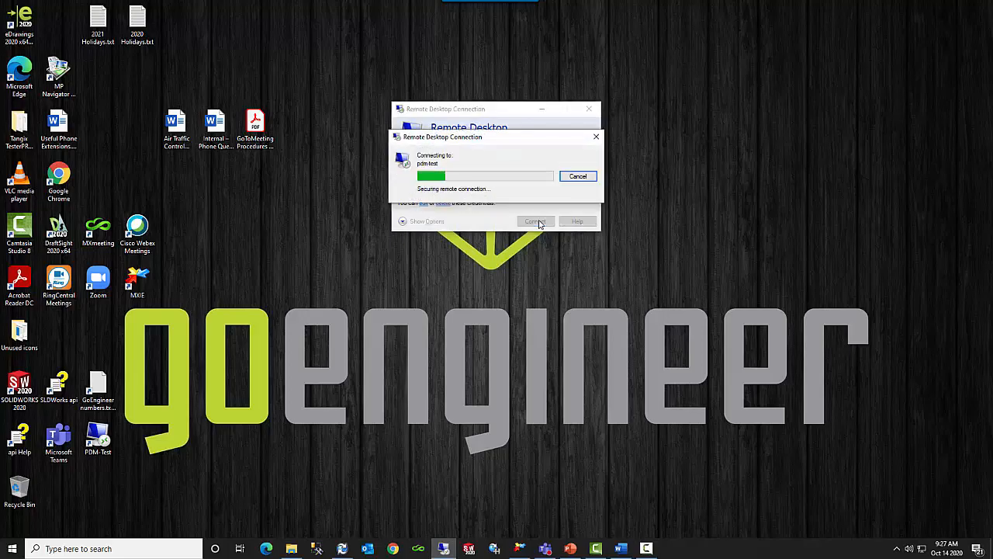